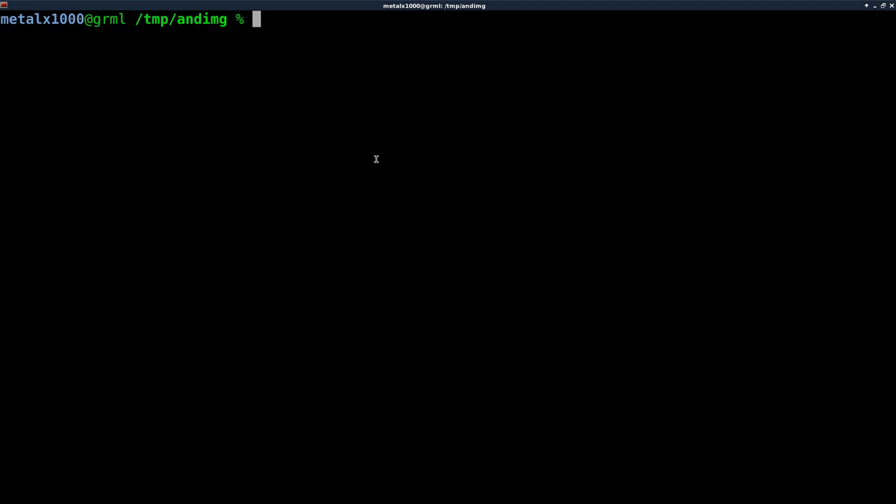
- List the andimg folder and run file on system.img, identifying it as an Android sparse image
text(ls)
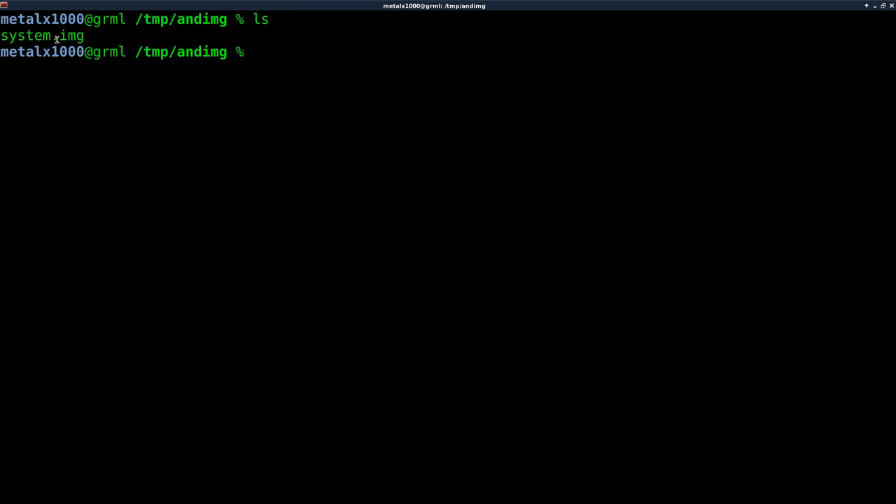
double_click(70, 37)
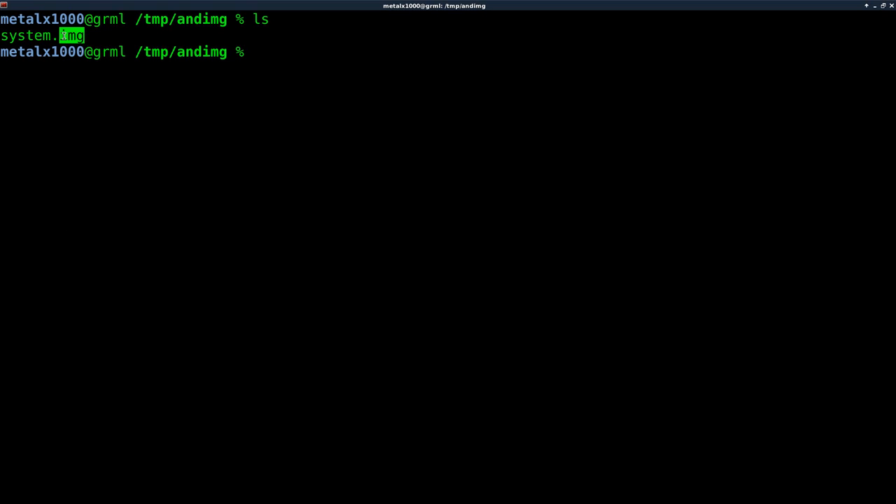
mouse_move(176, 244)
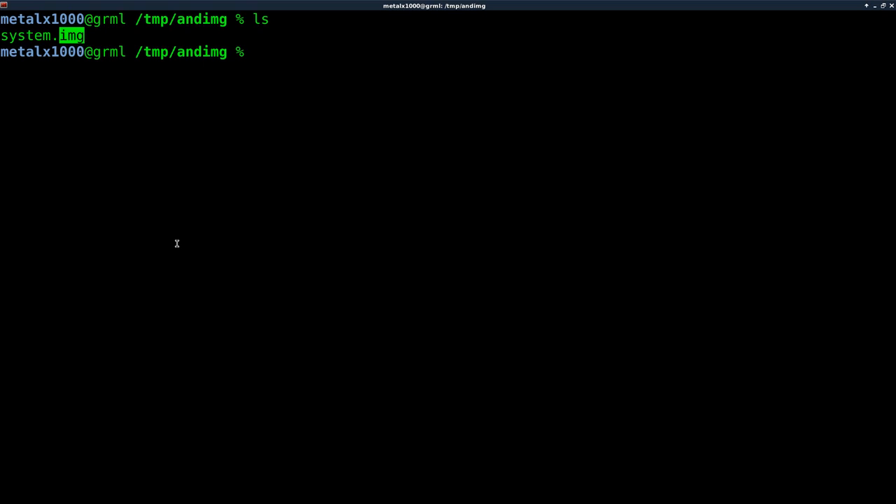
text(file system.img)
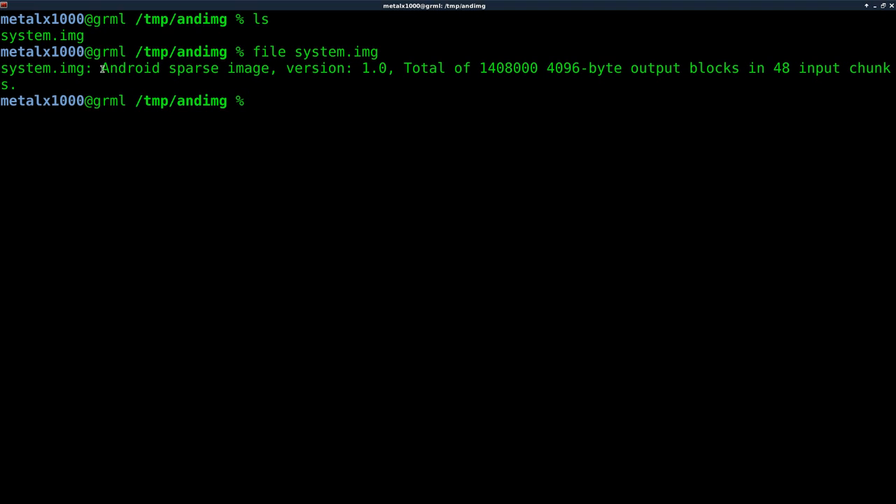
double_click(213, 68)
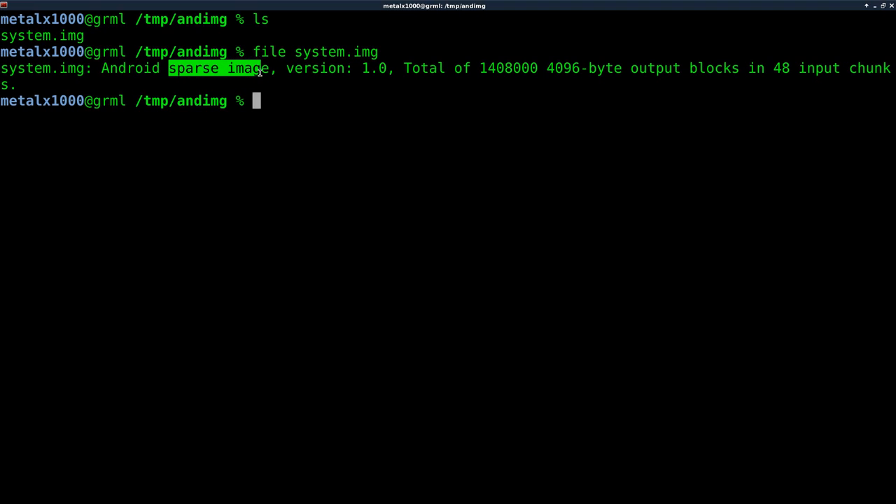
- Run ls -lha to show system.img at 90M in the detailed listing
text(ls)
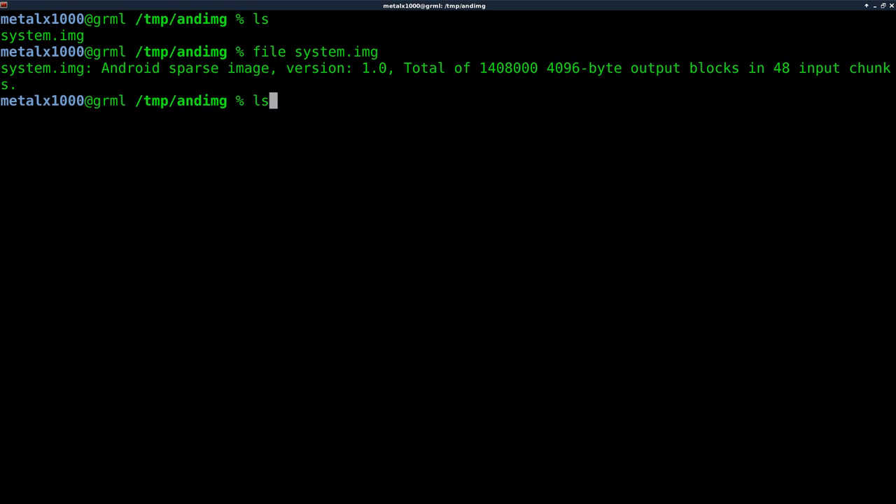
text(-lha)
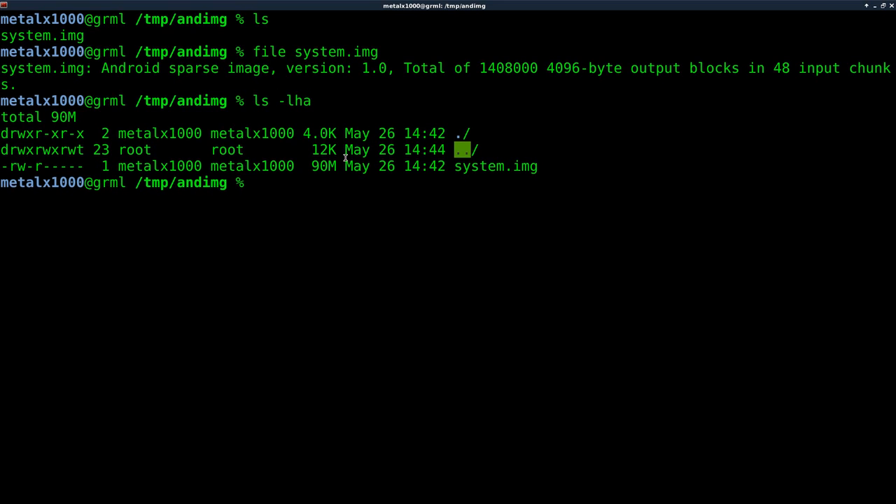
double_click(322, 165)
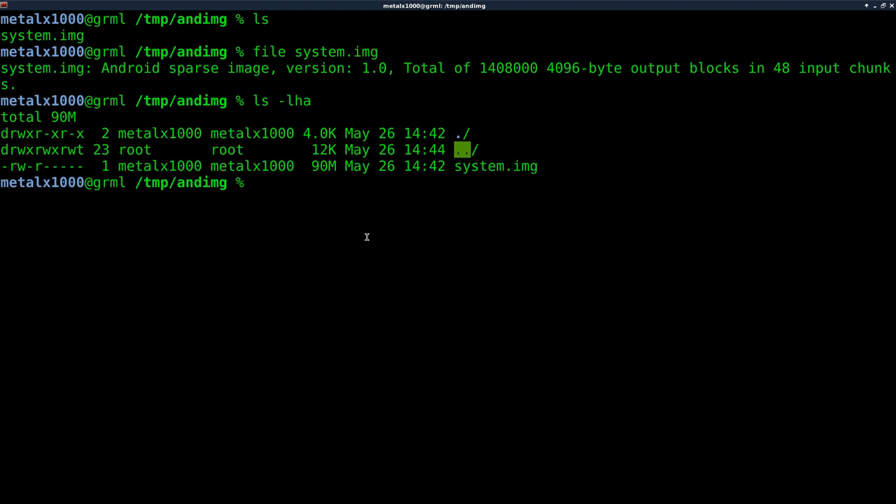
- Run apt-cache search simg2img, which finds no matching package
text(simple-extract)
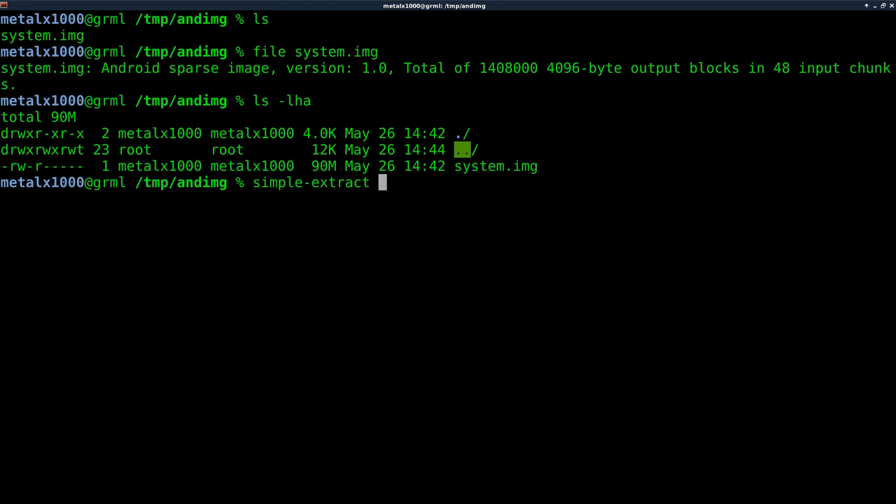
key(BackSpace)
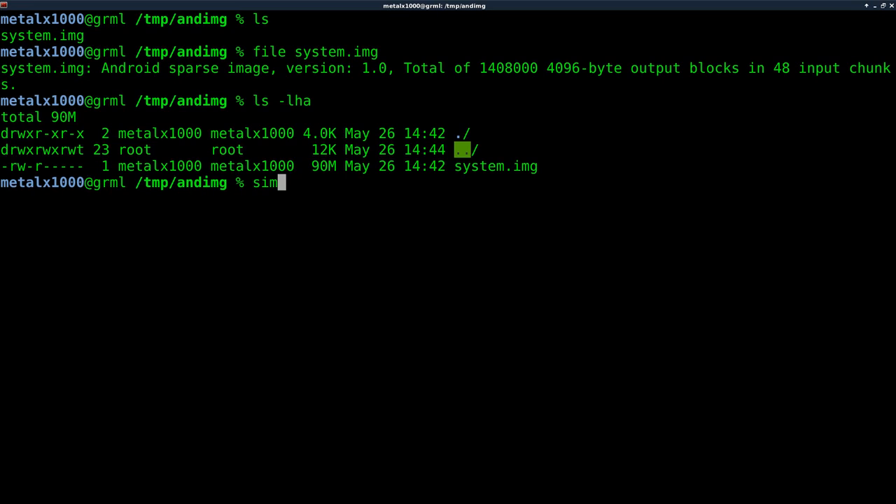
text(g2img)
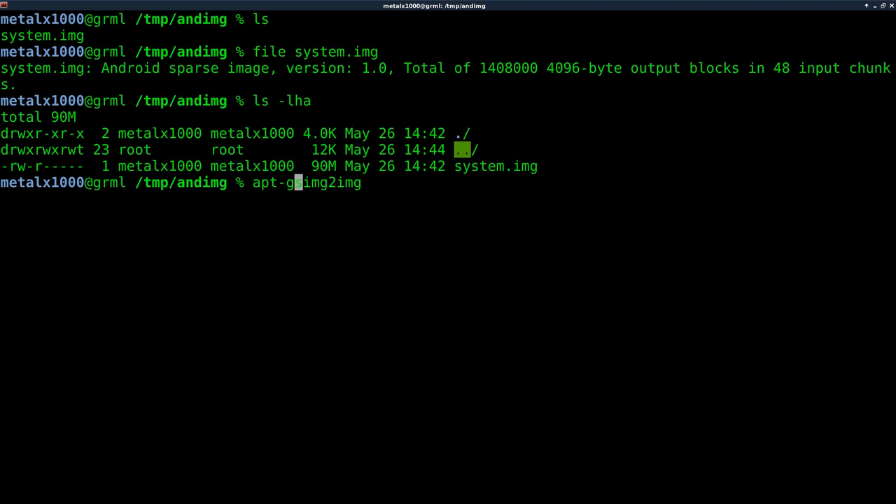
text(chache search)
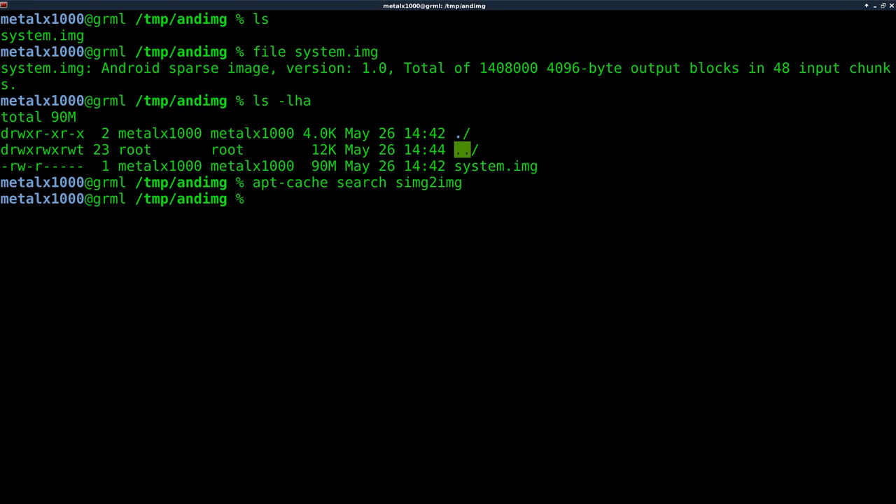
double_click(429, 182)
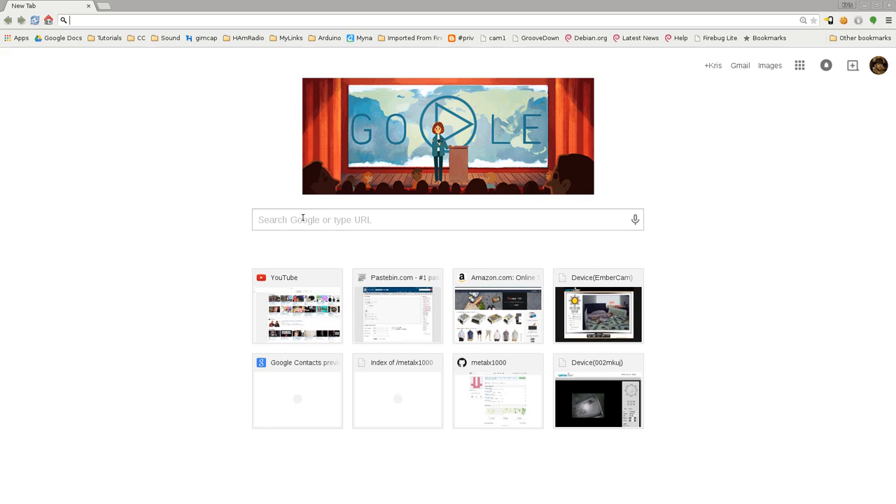
- Google 'simg2img debian' and reach the packages.debian.org file list for android-tools-fsutils
text(simg2img debian)
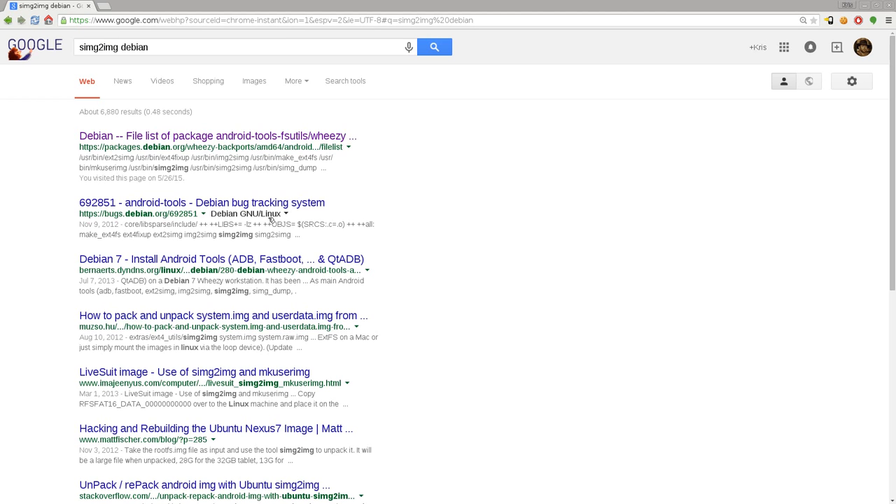
mouse_move(217, 136)
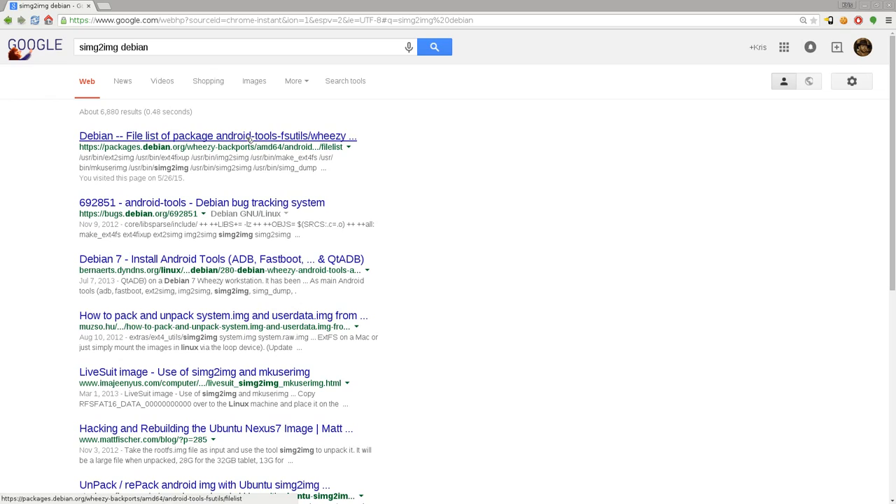
click(218, 136)
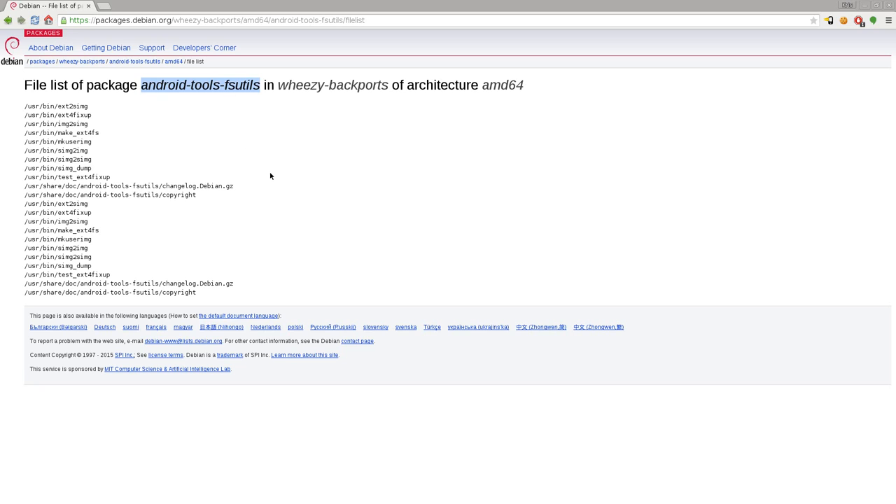
mouse_move(228, 96)
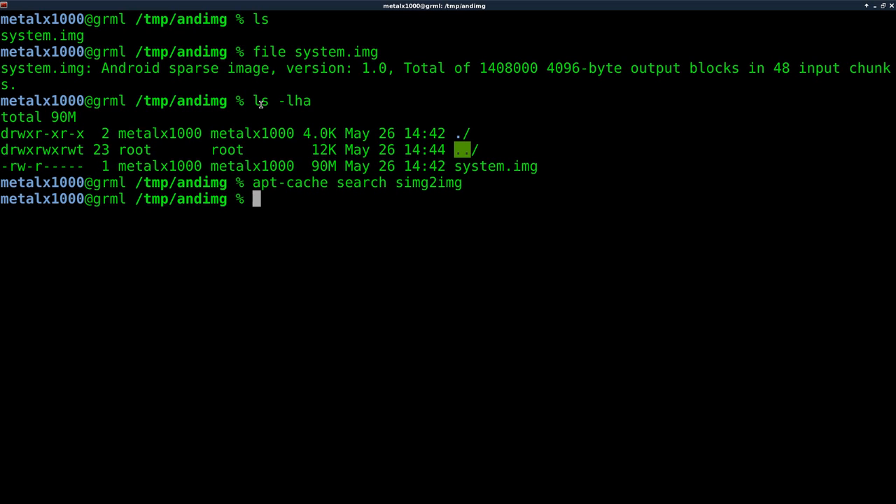
mouse_move(423, 283)
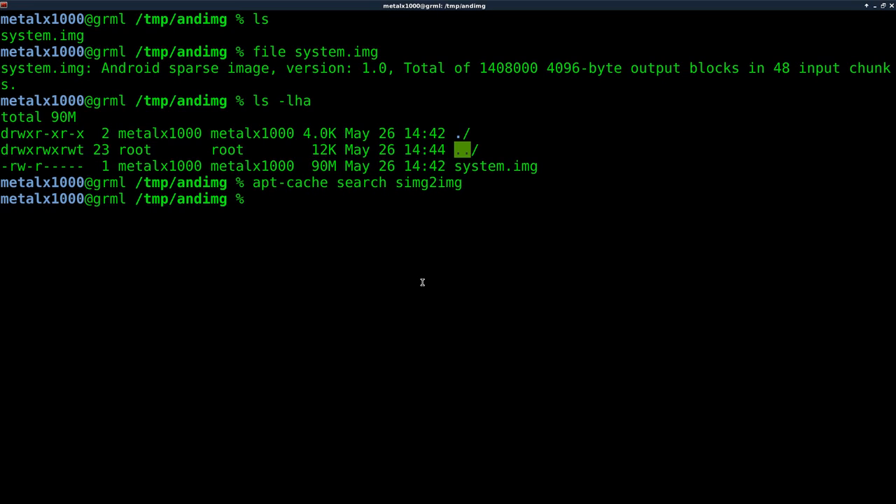
- Install android-tools-fsutils with sudo apt-get install, then clear the screen
text(sudo aptitude)
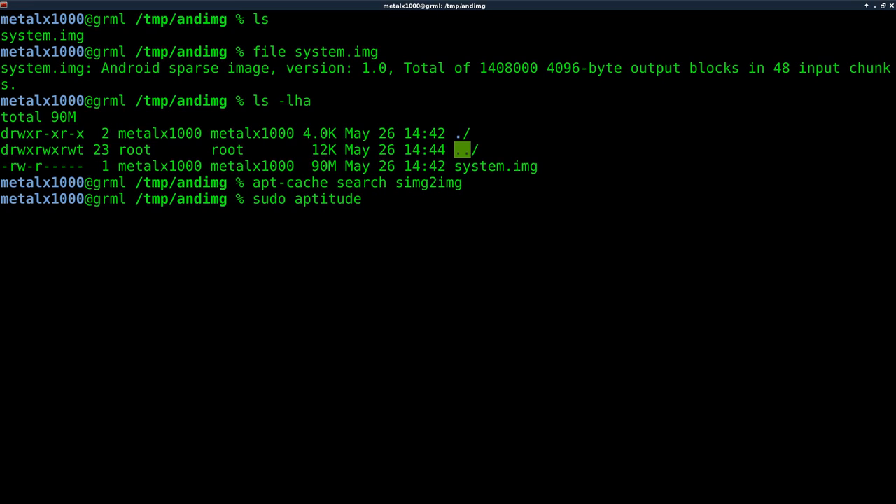
text(in)
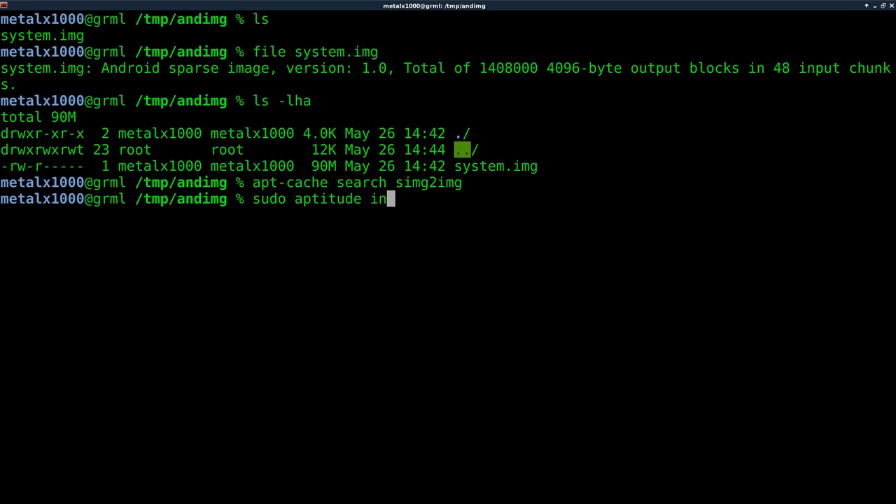
key(BackSpace)
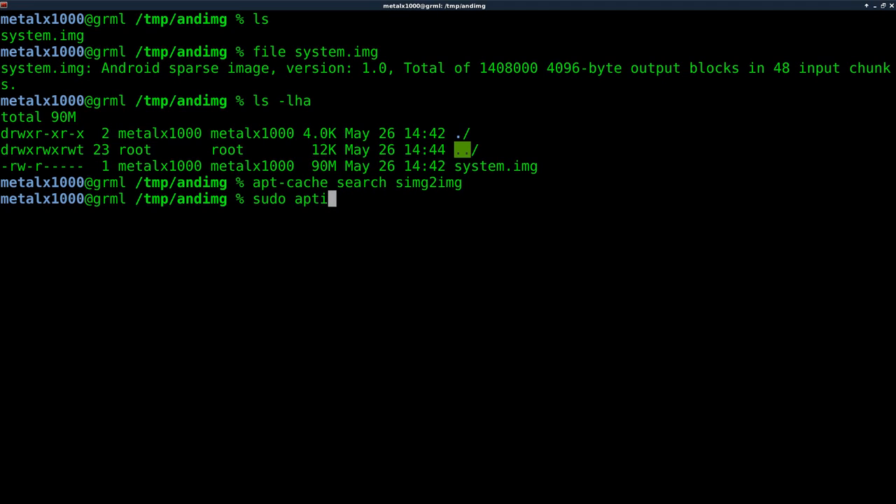
text(-get)
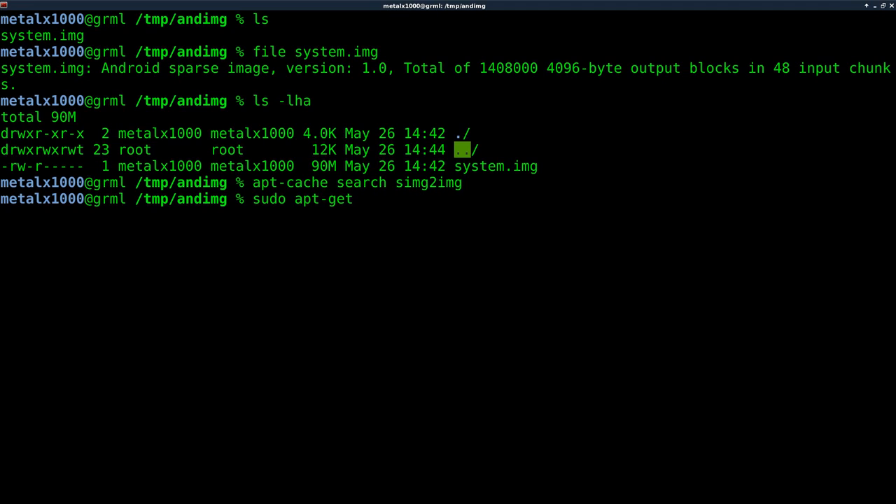
text(install)
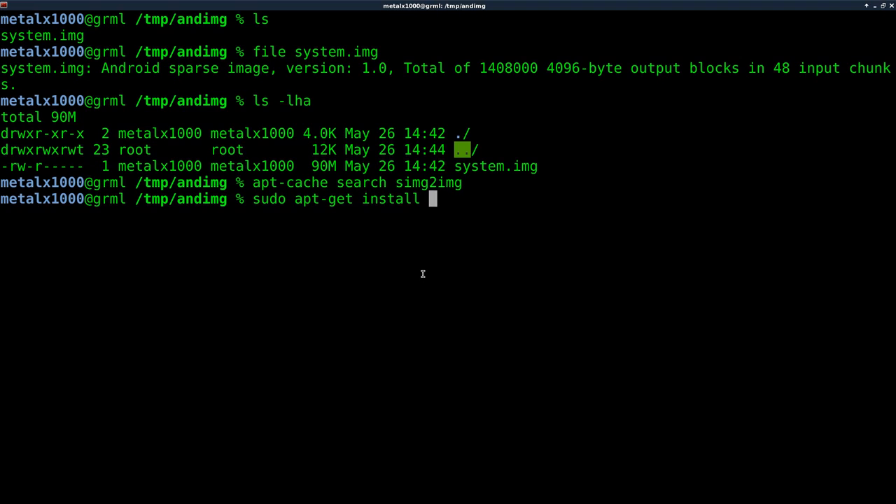
text(android-tools-fsutils)
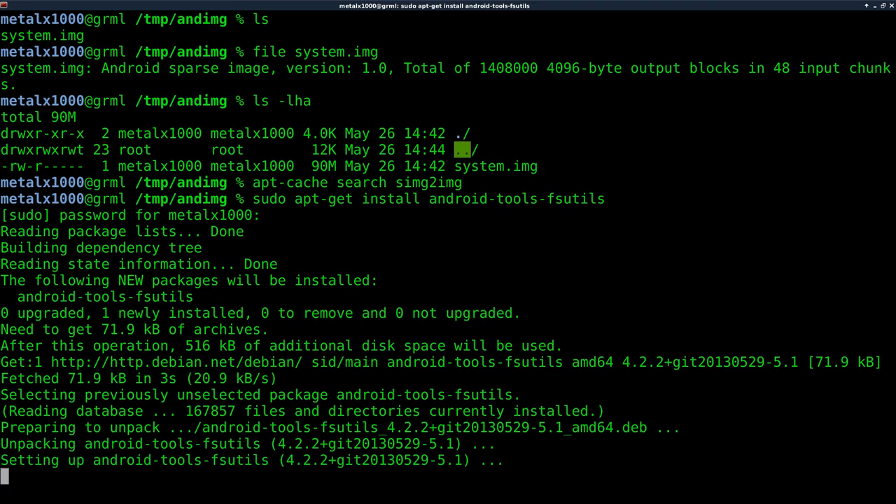
key(Return)
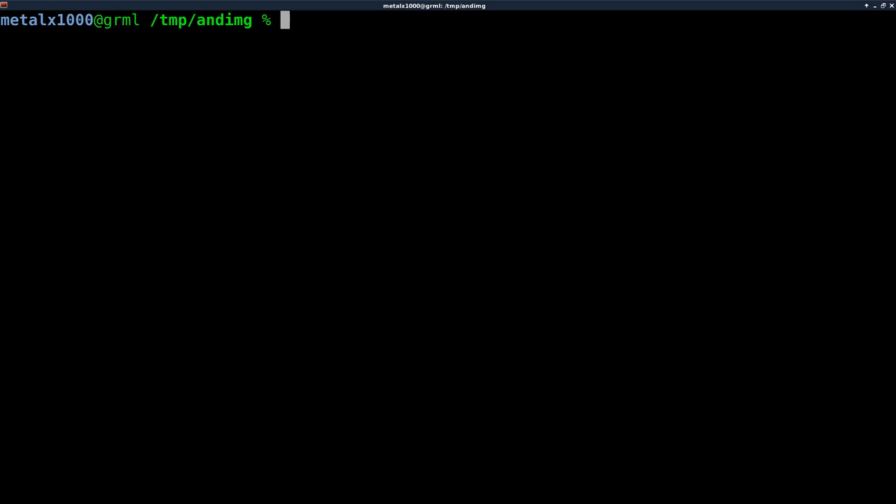
- Convert the sparse system.img into raw sys.img with simg2img
text(ls)
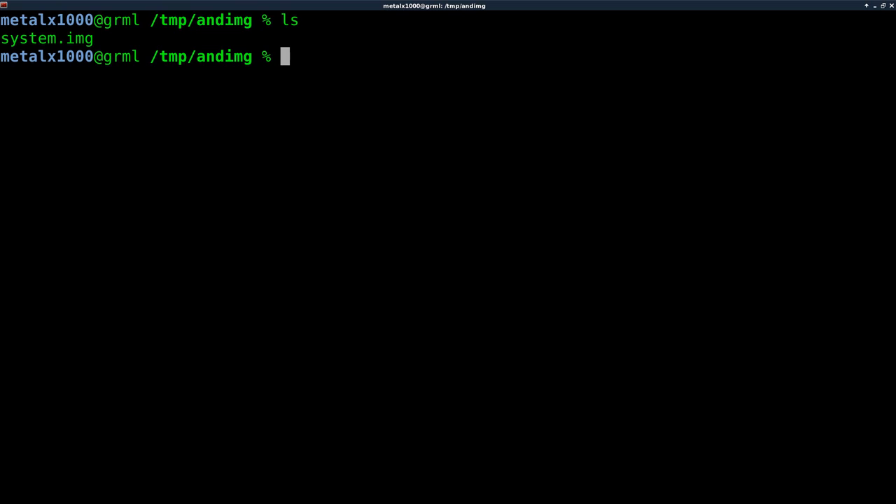
text(simg)
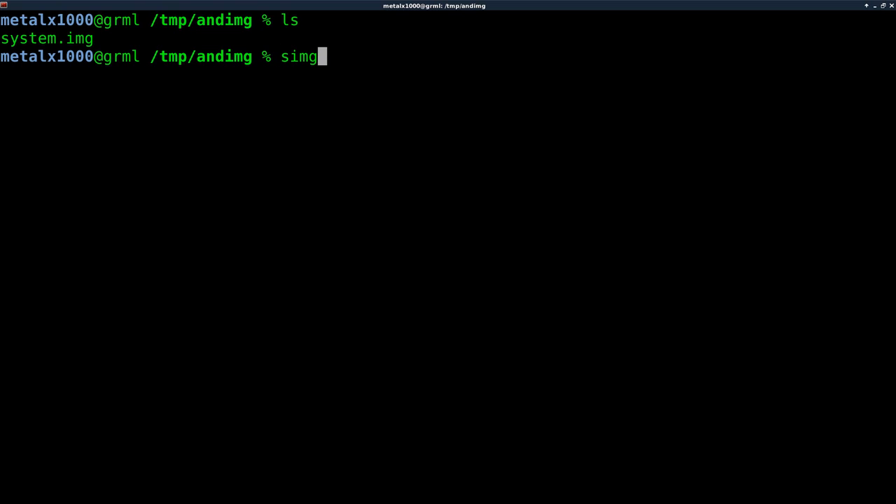
text(2)
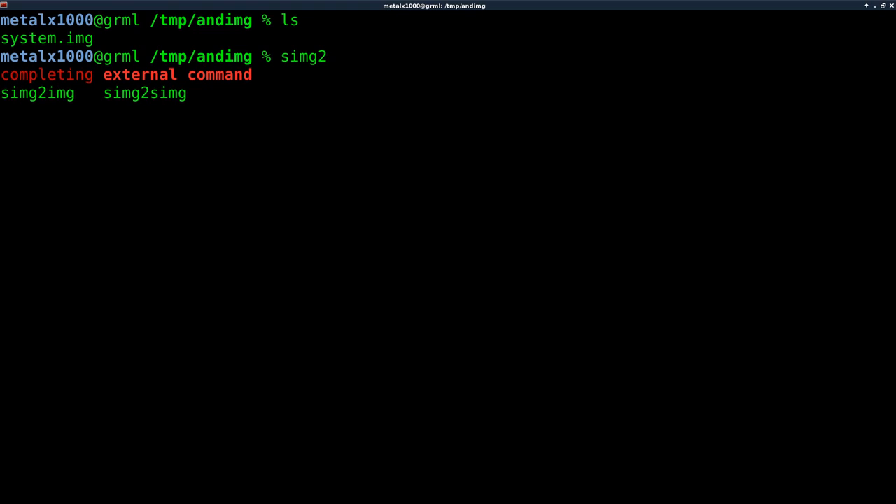
key(Tab)
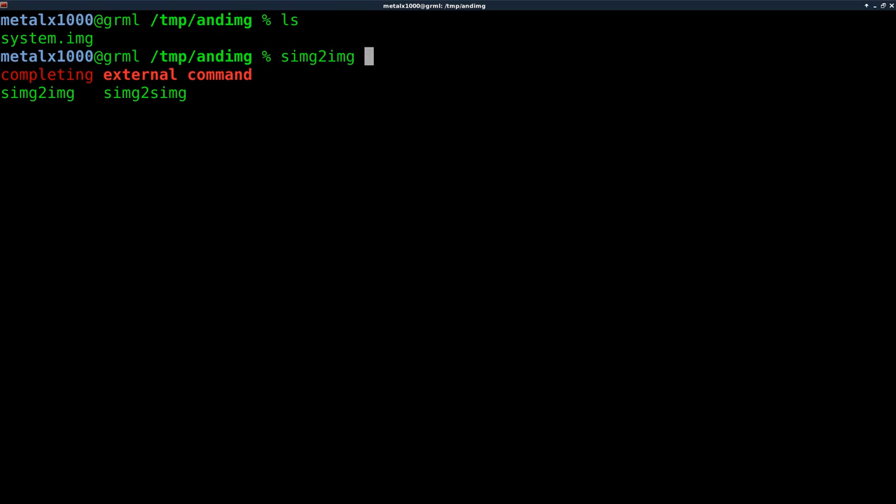
text(system.img)
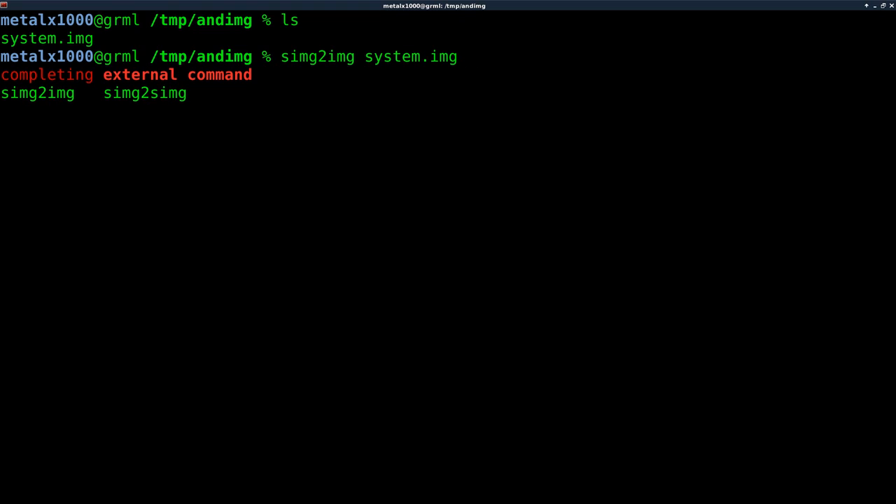
text(sys.img)
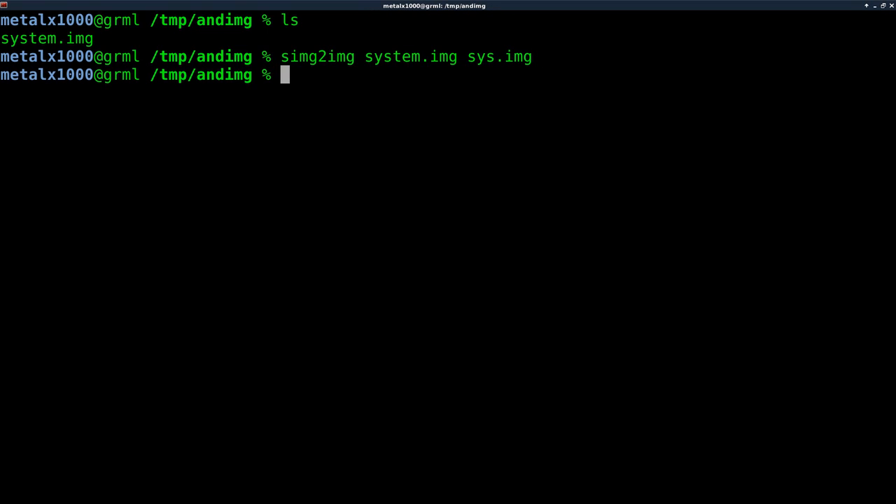
- List with ls -lha, showing sys.img at 5.4G beside the 90M original
text(ls -lha)
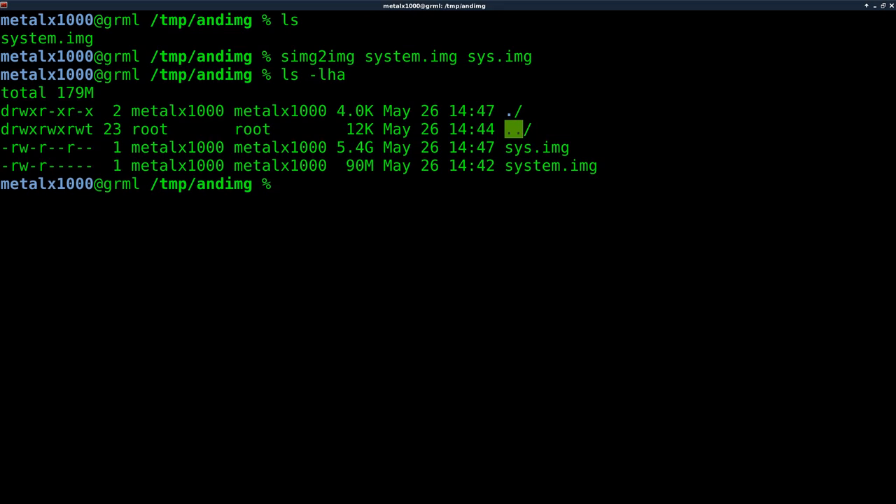
double_click(358, 165)
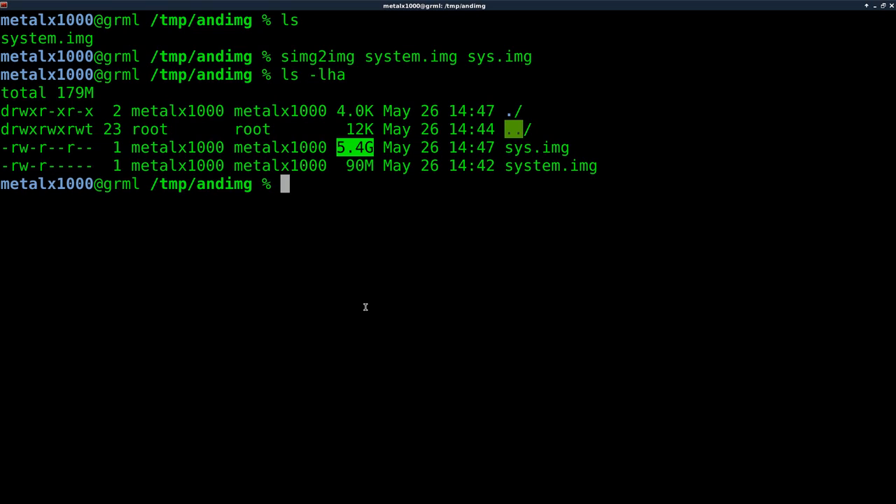
- Run file sys.img to confirm an ext4 filesystem and create an fs directory
text(file)
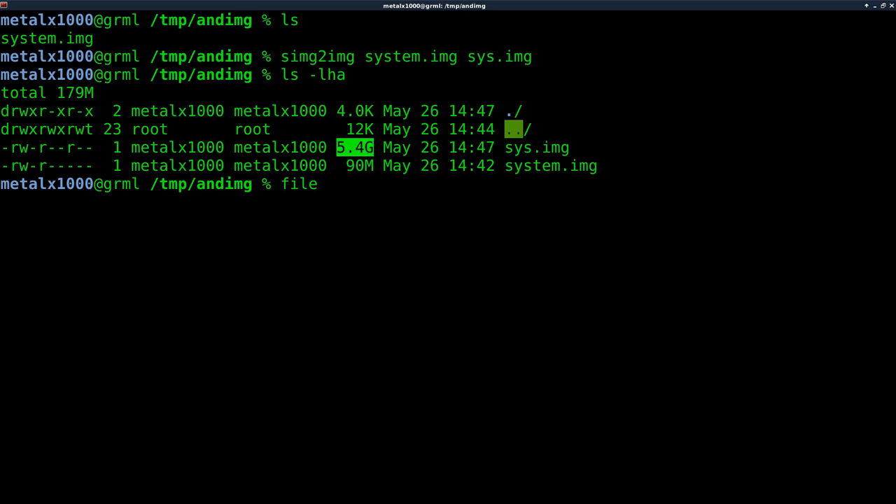
text(sys.img)
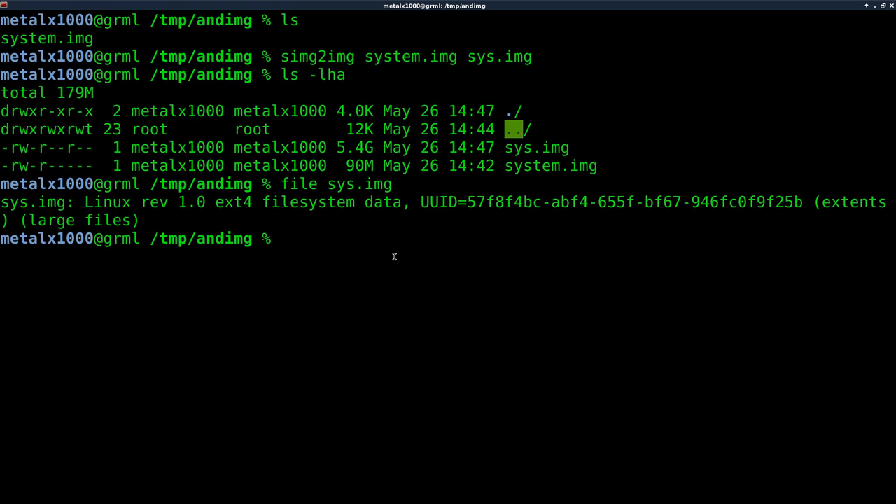
text(mkdir f)
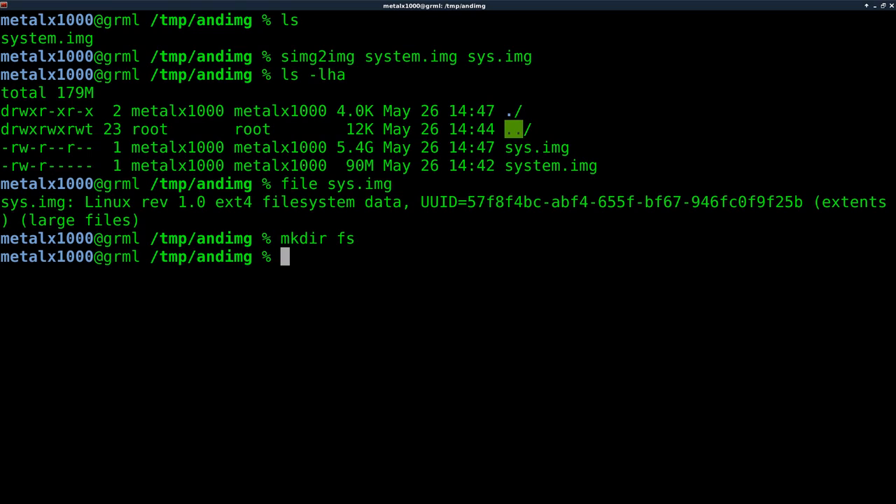
- Mount sys.img onto the fs folder with sudo mount
text(sudo m)
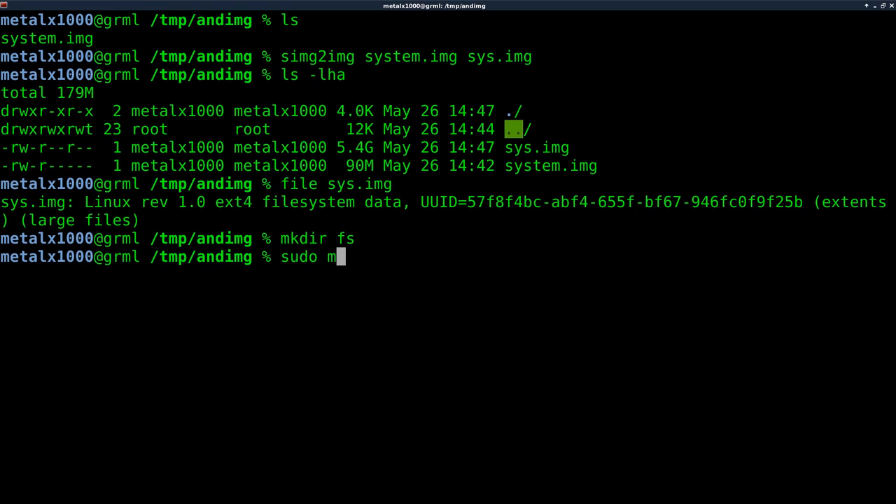
text(ount)
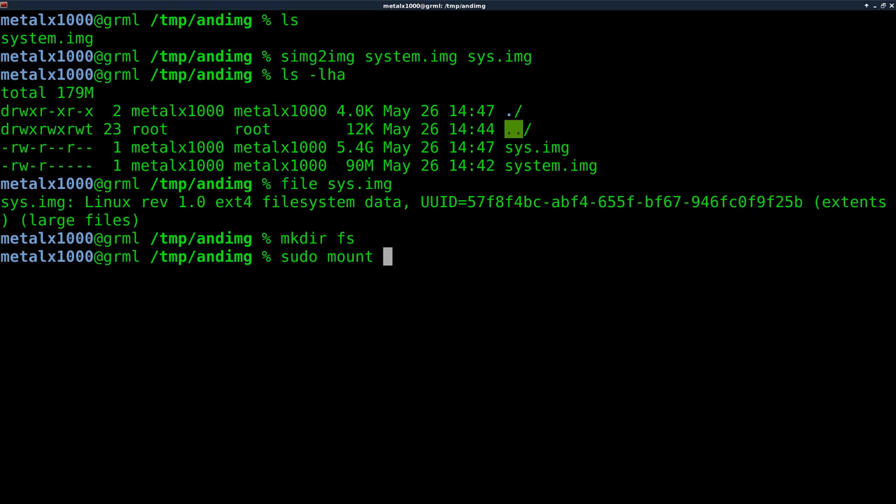
text(sys.img fs)
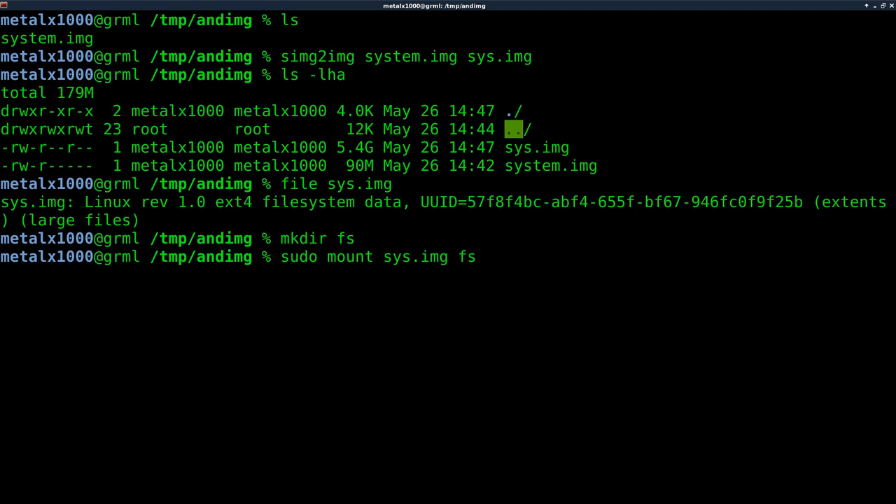
key(Return)
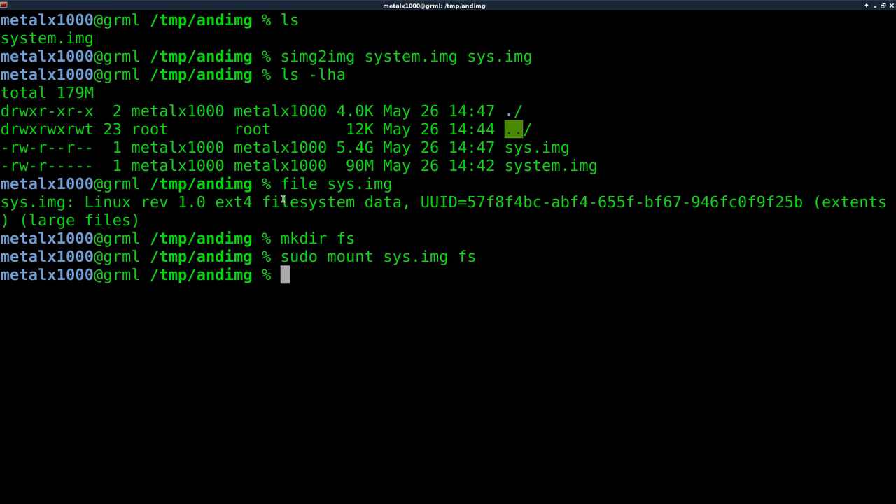
- List fs (app, local.prop, lost+found) and change into fs/app
drag(280, 258, 477, 258)
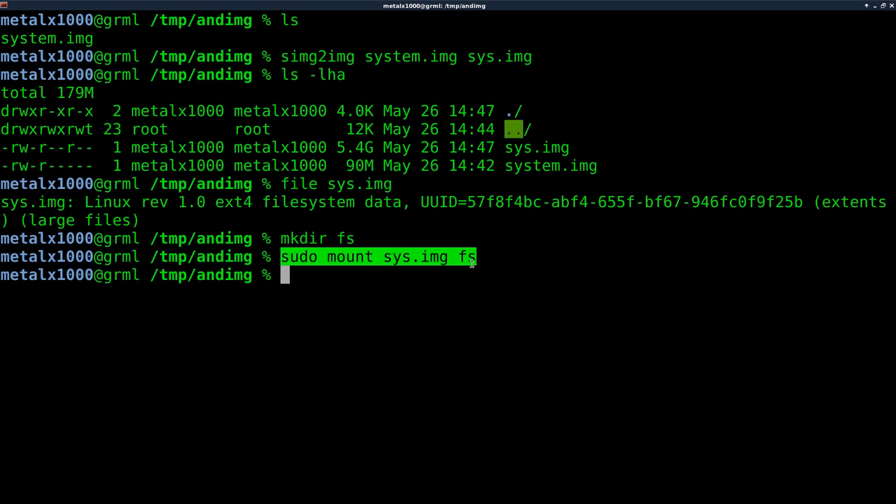
text(ls)
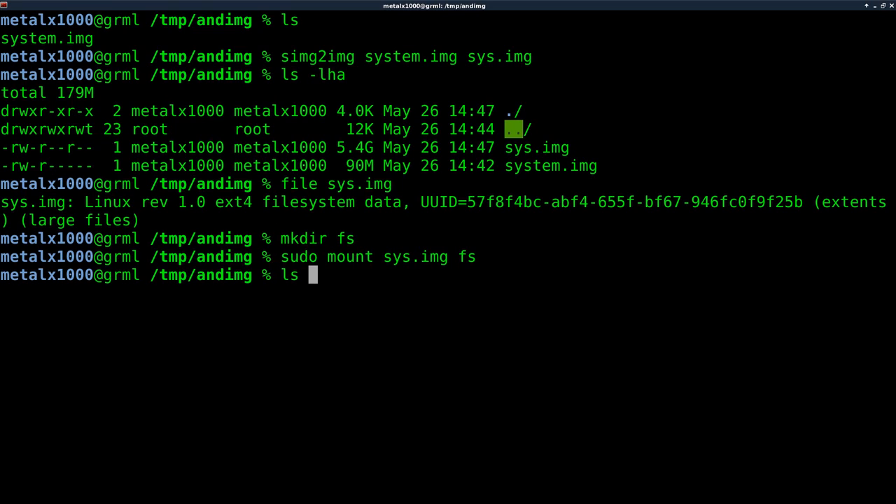
text(fs)
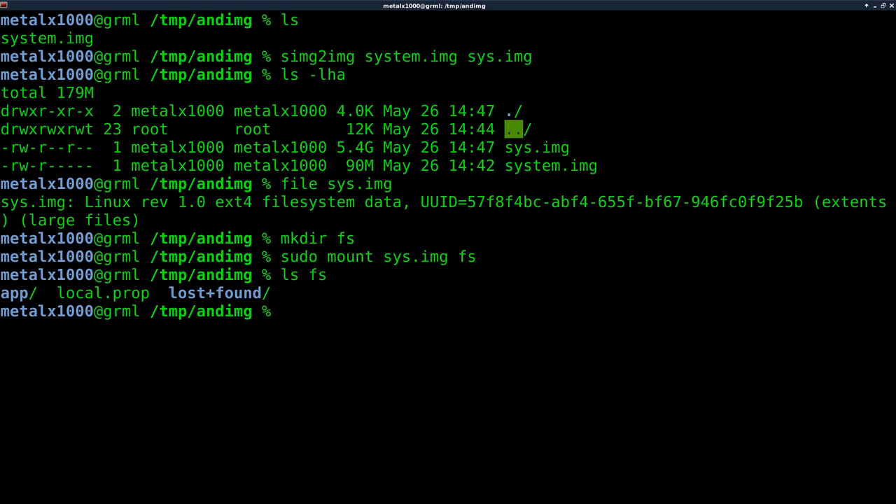
text(cd app)
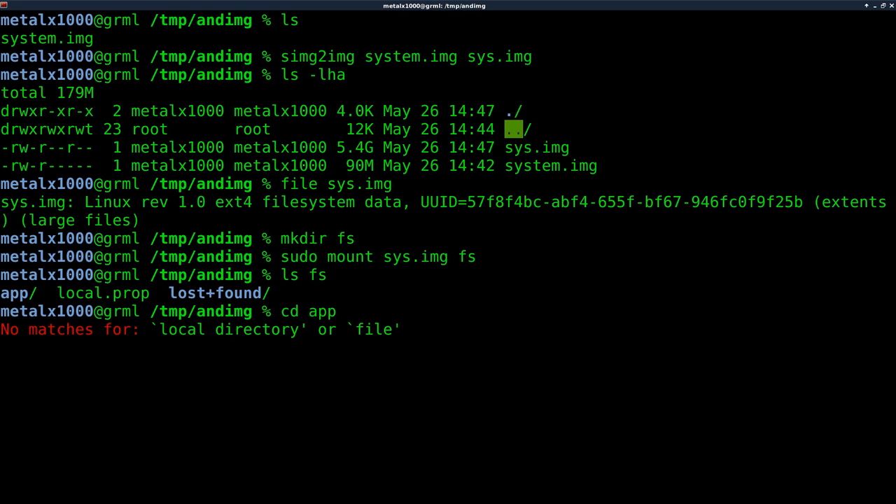
text(fs/)
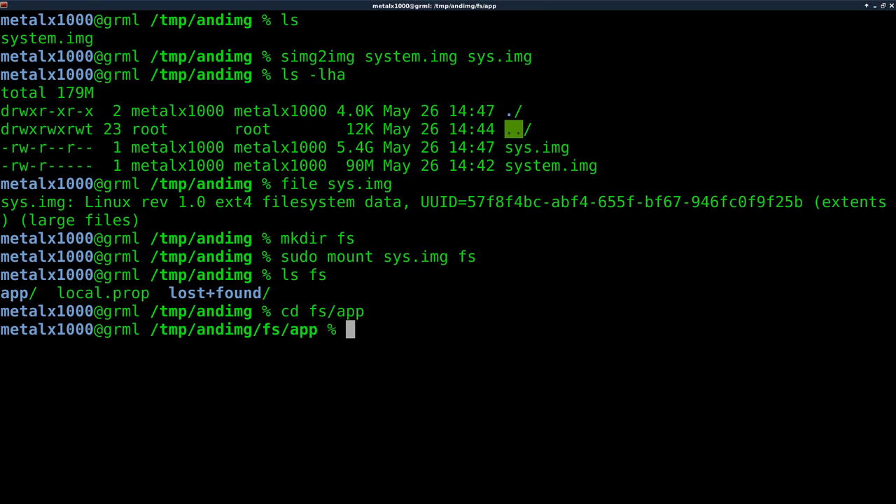
- Check sizes with du -h, rm SecBrowserTests.apk and .odex, then cd back to /tmp/andimg
text(ls)
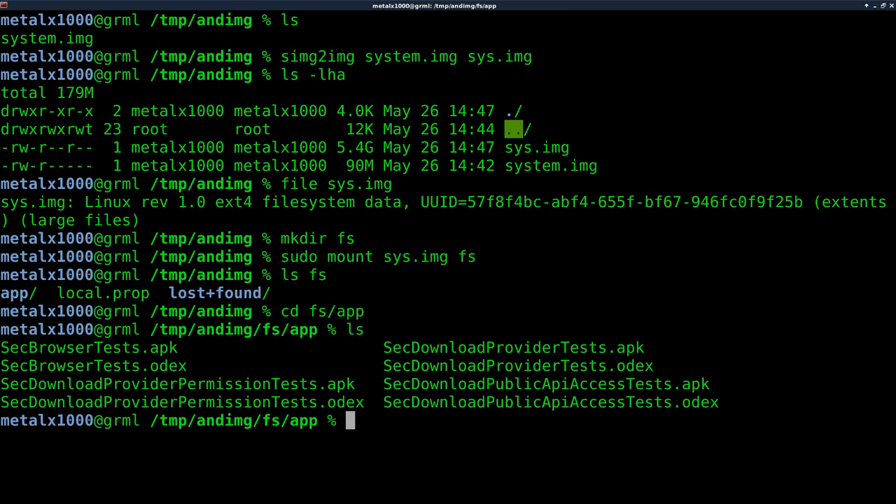
text(d)
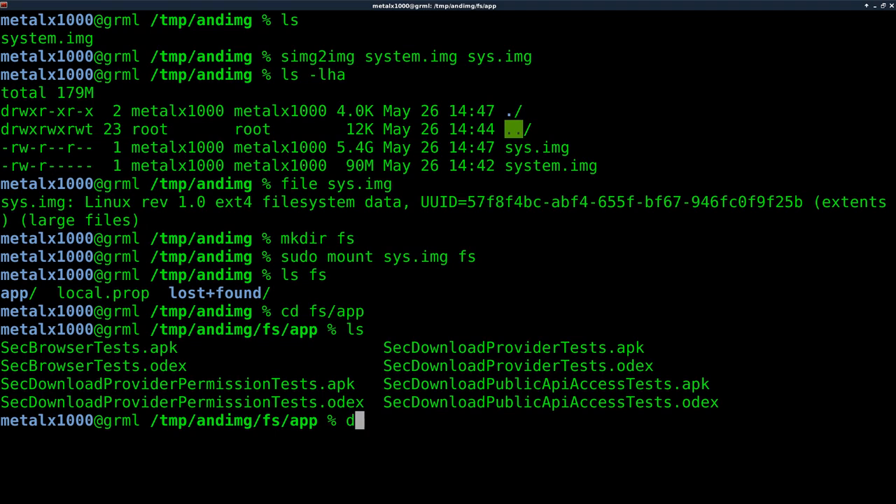
text(u -h)
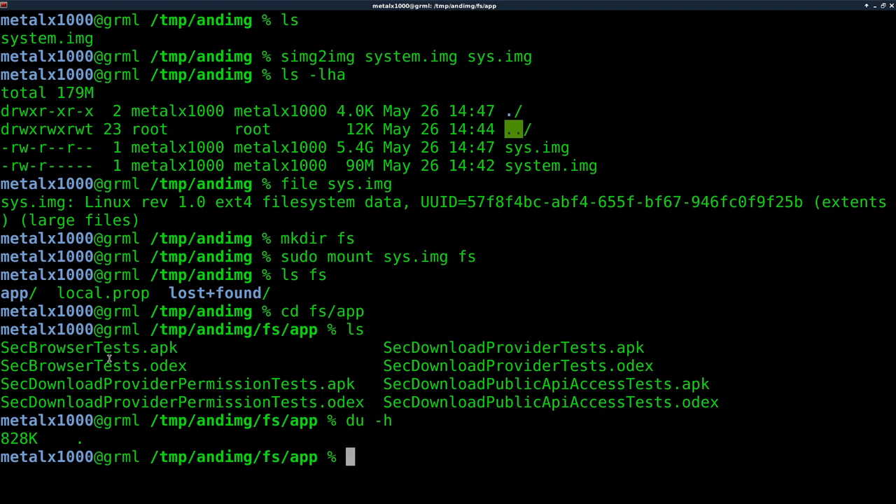
double_click(90, 347)
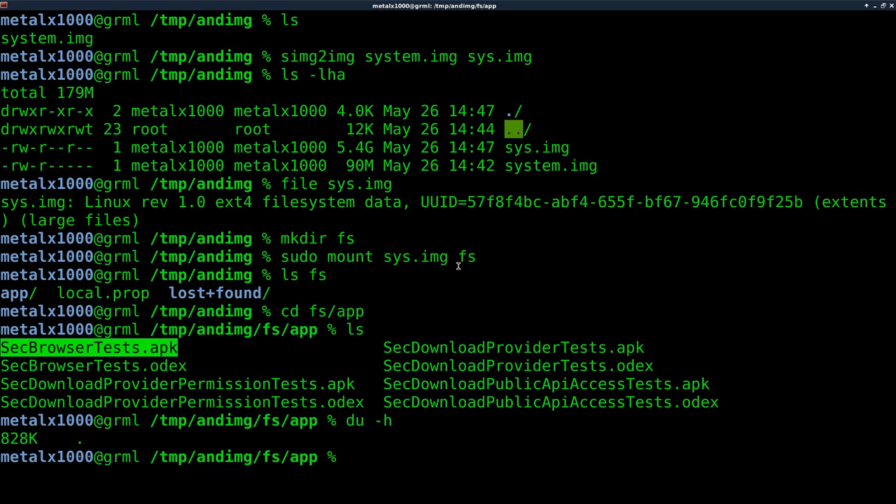
text(rm)
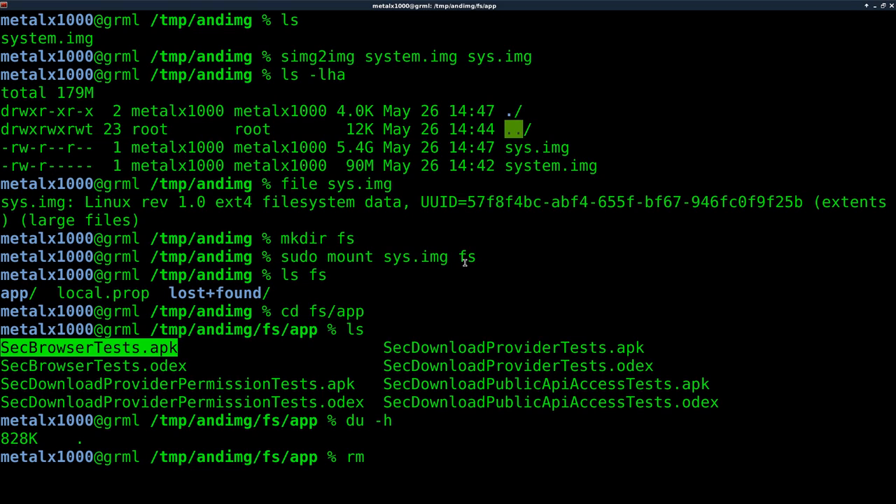
text(SecBrowserTests.apk SecBrowserTests.odex)
text(ls)
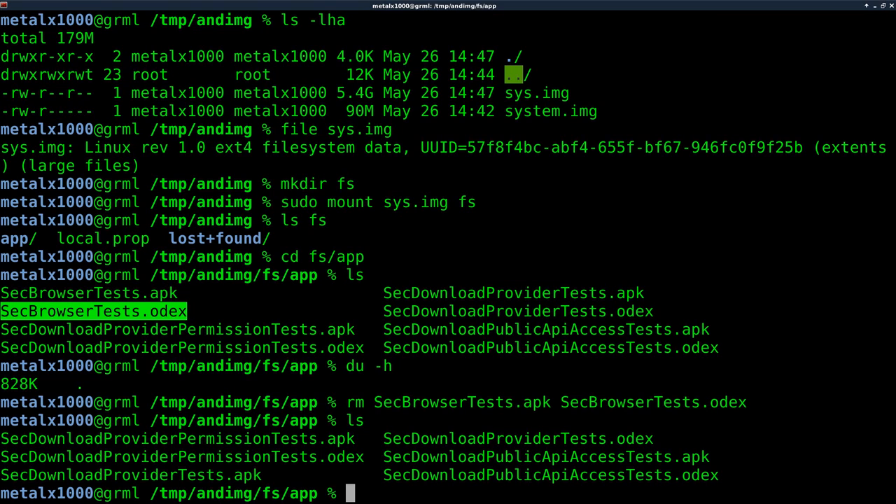
text(cd ../../)
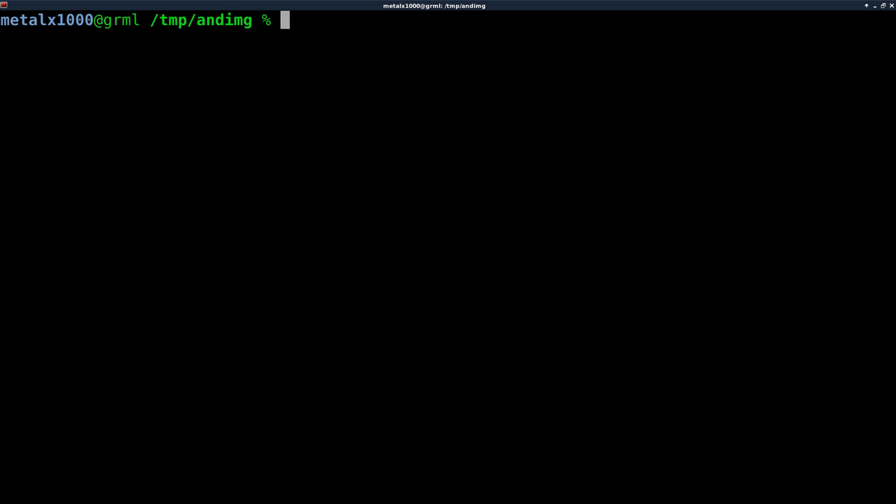
- Unmount fs with sudo umount and list it to confirm it is empty
text(sudo)
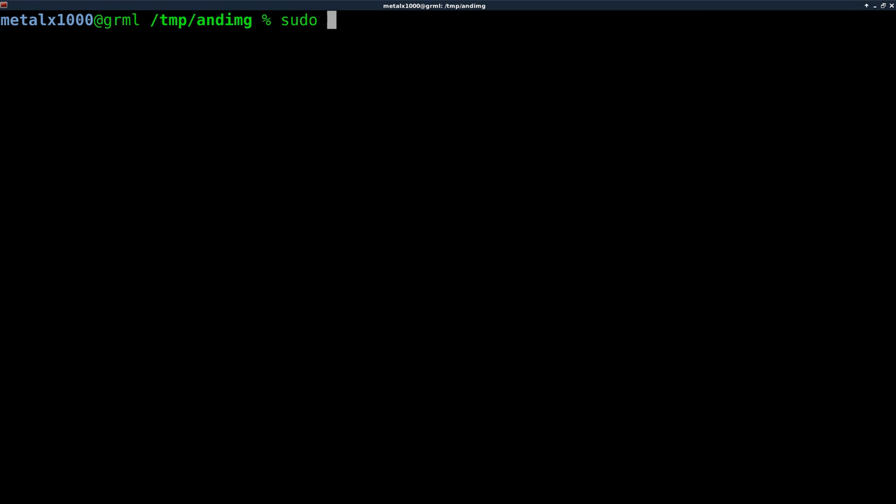
text(umount)
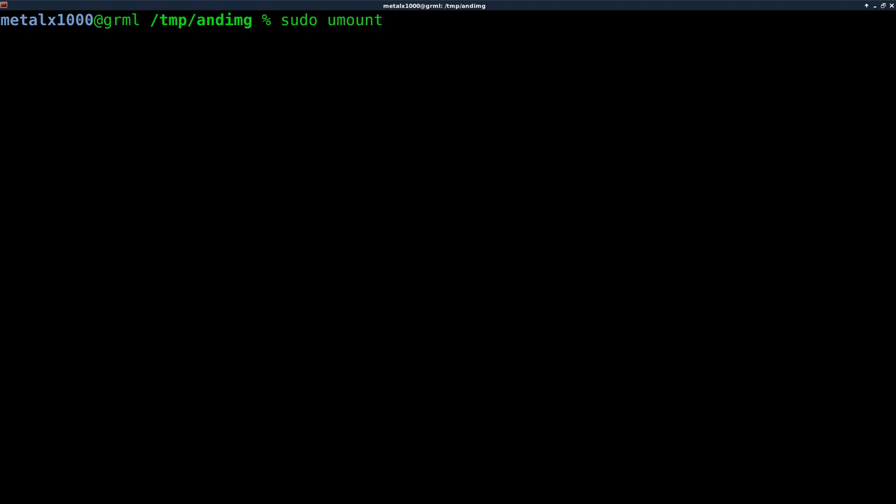
text(fs)
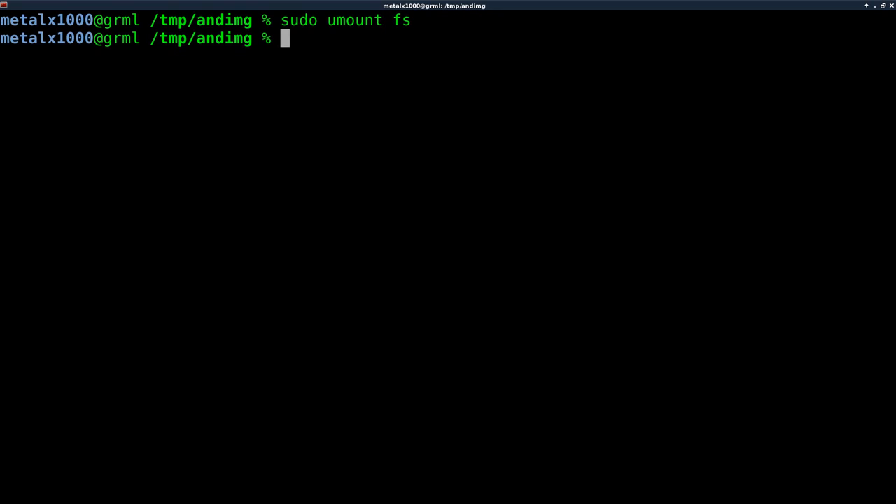
text(ls fs)
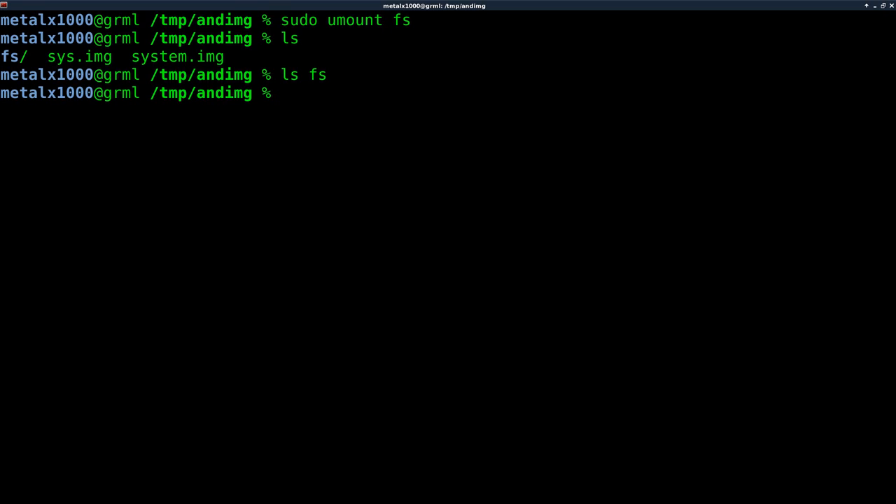
- Remount sys.img on fs, confirm app still lacks the SecBrowserTests files, and cd back up
text(sudo mount sys.img fs)
text(cd fs)
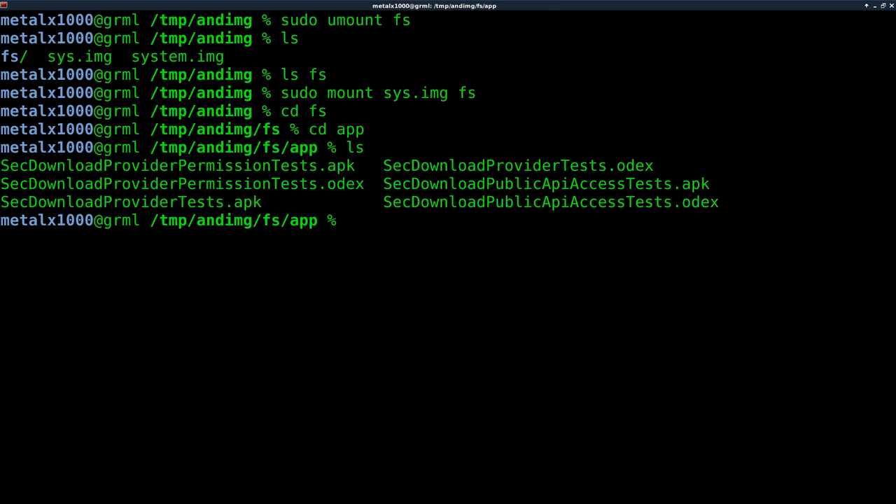
text(cd ../../)
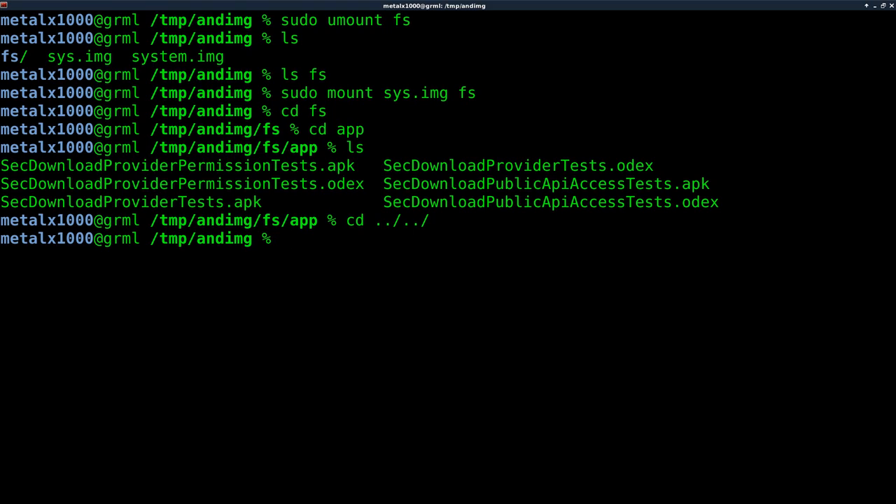
- Find img2simg in the android-tools-fsutils file list in Chrome and return to the terminal
key(ctrl+r)
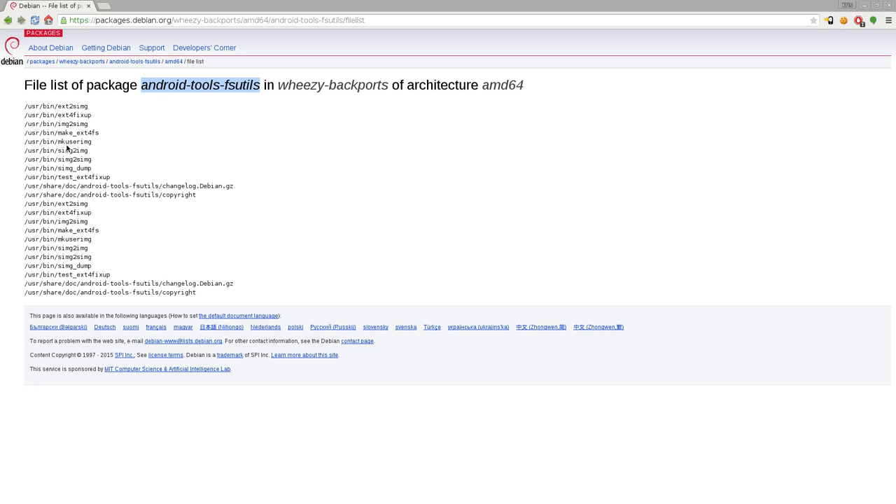
double_click(65, 222)
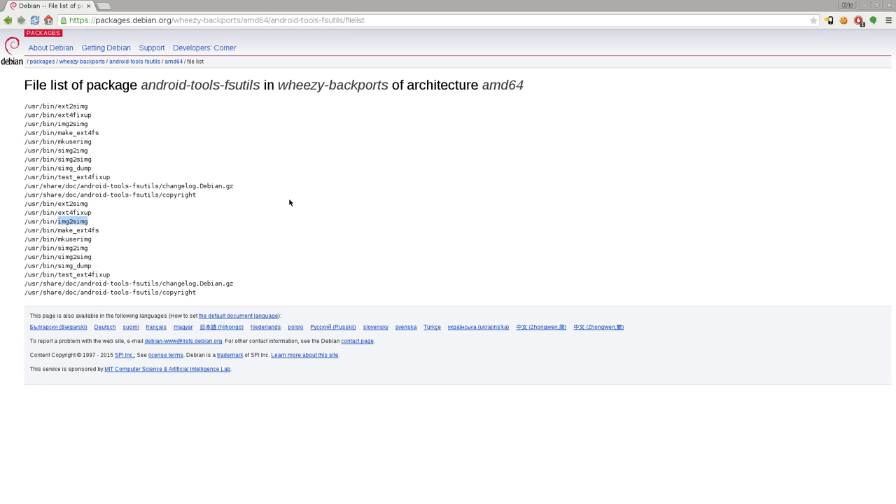
mouse_move(294, 202)
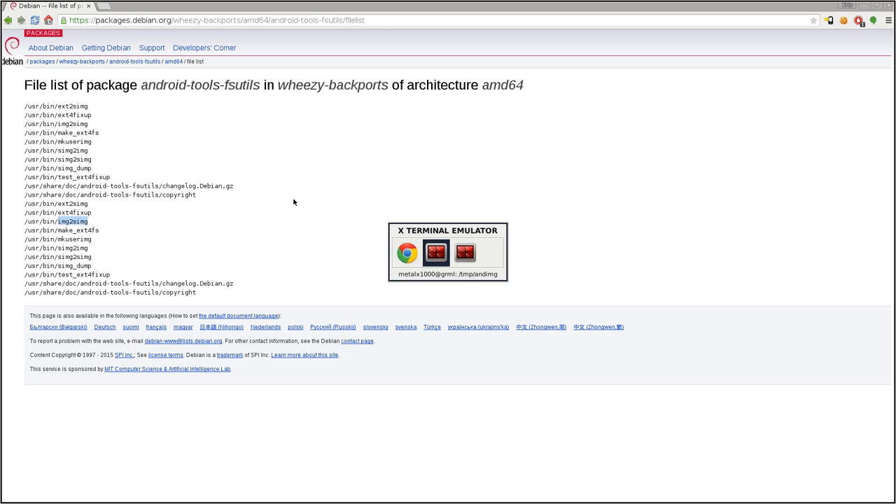
click(437, 252)
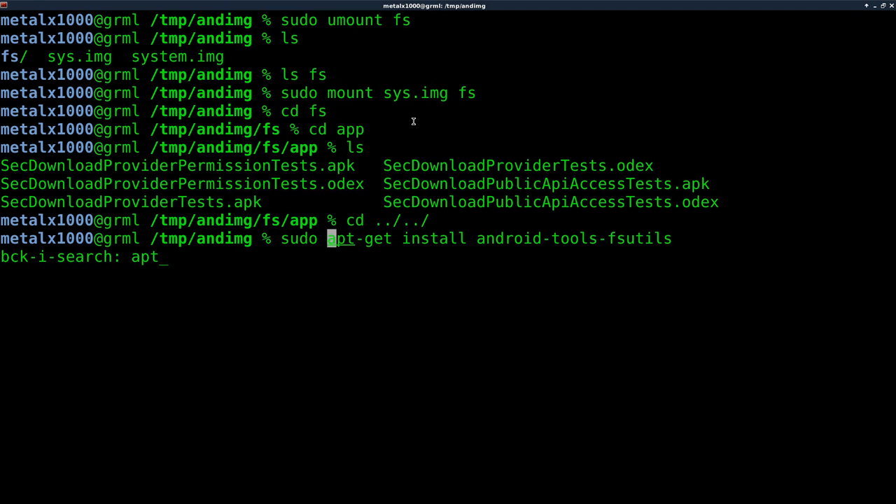
- Repack sys.img into a sparse image system2.img with img2simg
key(ctrl+c)
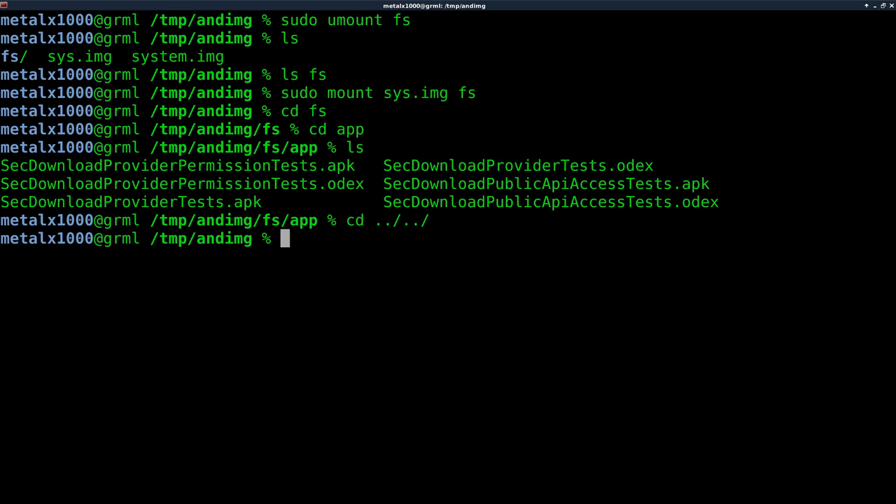
text(img2simg)
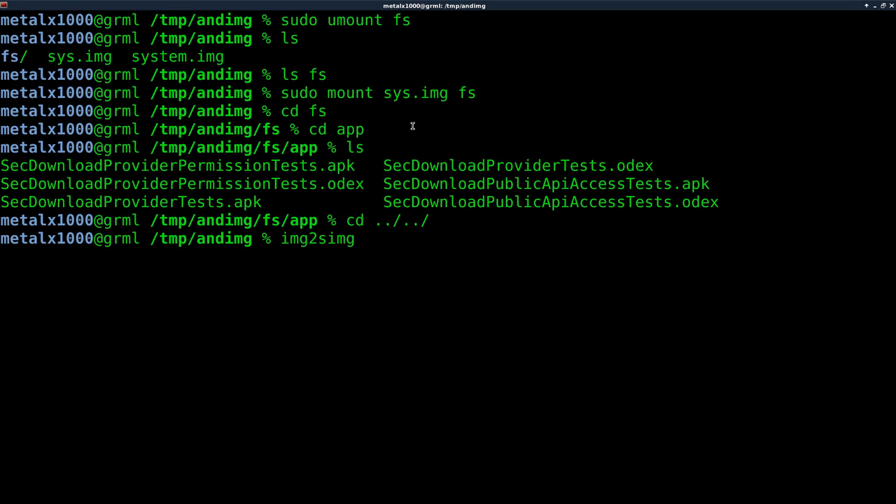
text(sys)
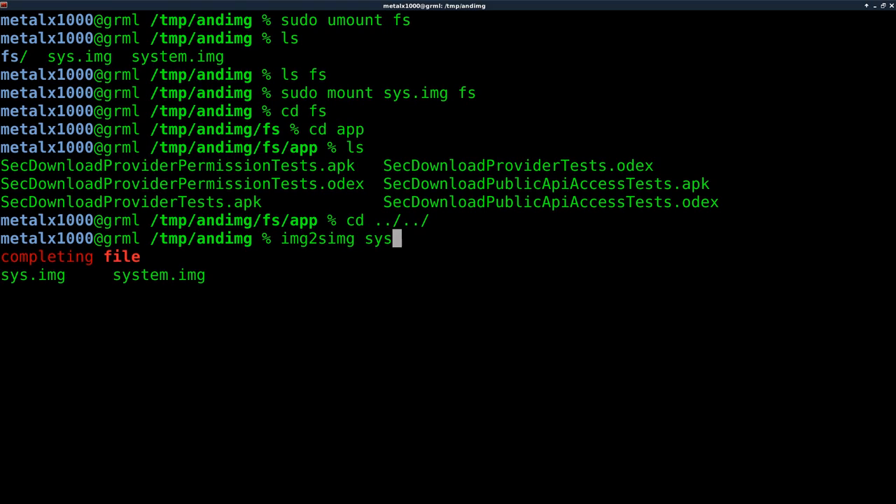
key(Tab)
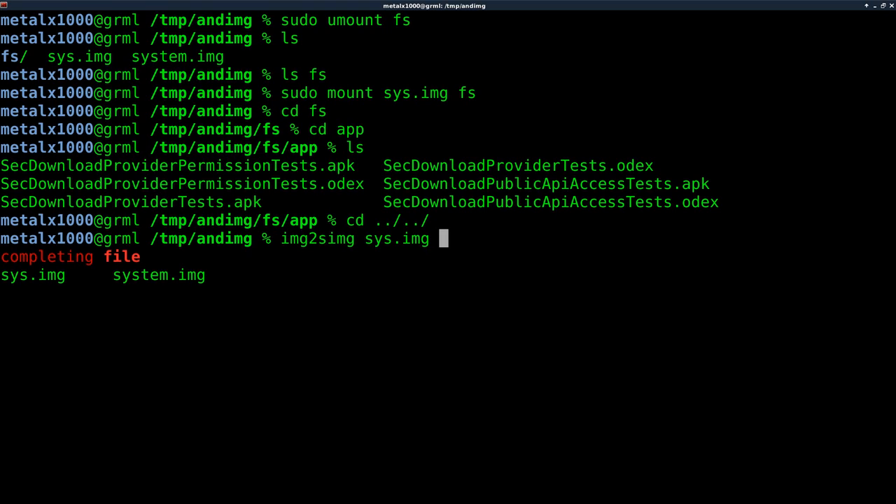
text(system2.img)
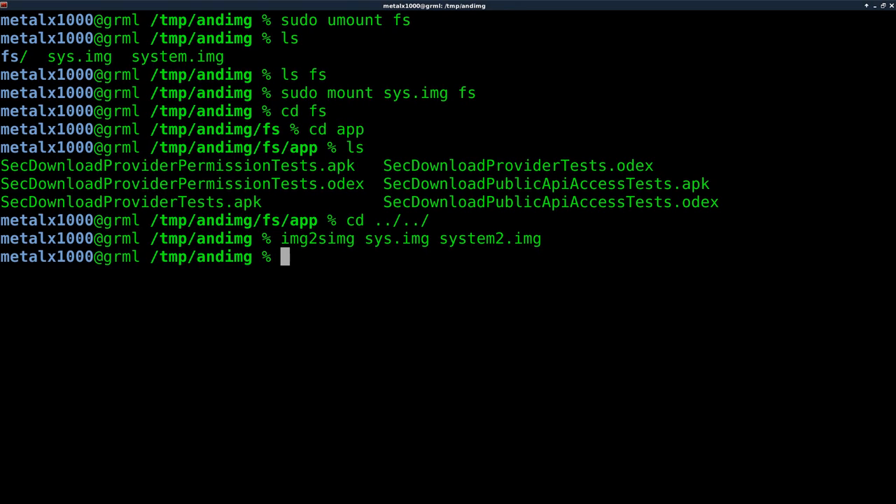
- List the directory and highlight system2.img at 1.2M beside the 5.4G sys.img
text(ls -lha)
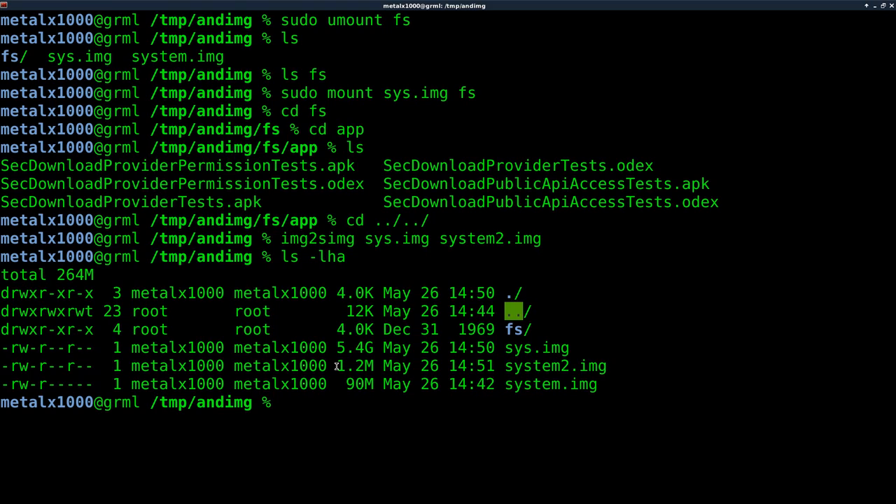
double_click(356, 366)
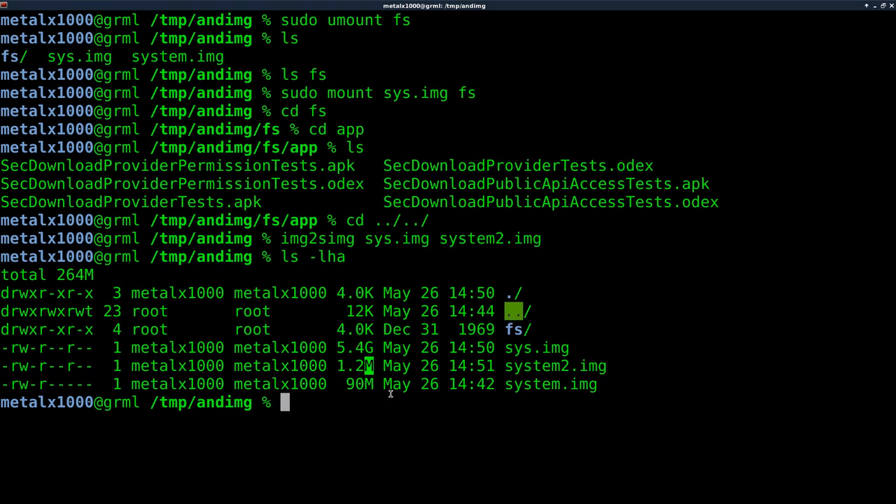
text(file system)
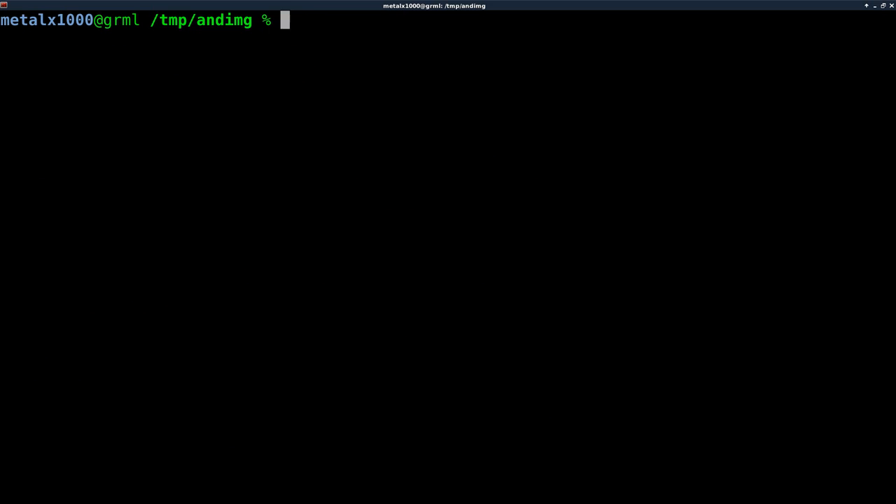
- Run sudo simg2img system2.img new.img to expand it back into a raw image
text(sud)
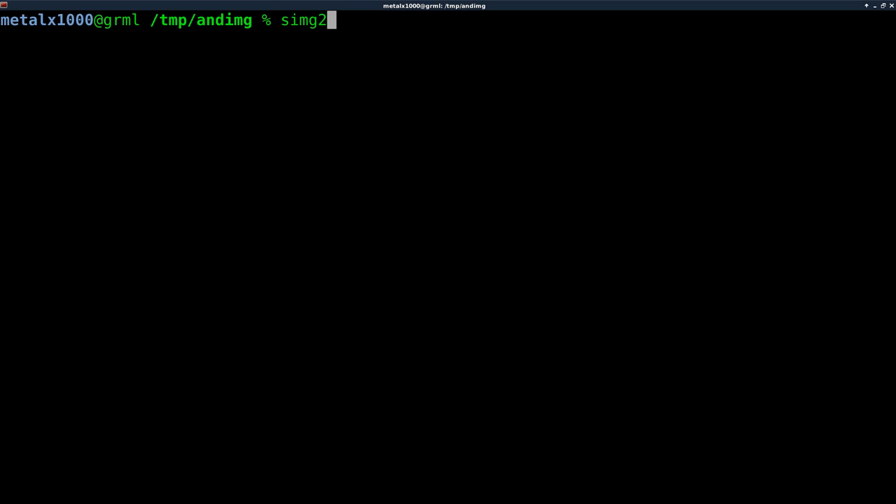
text(img system2.img)
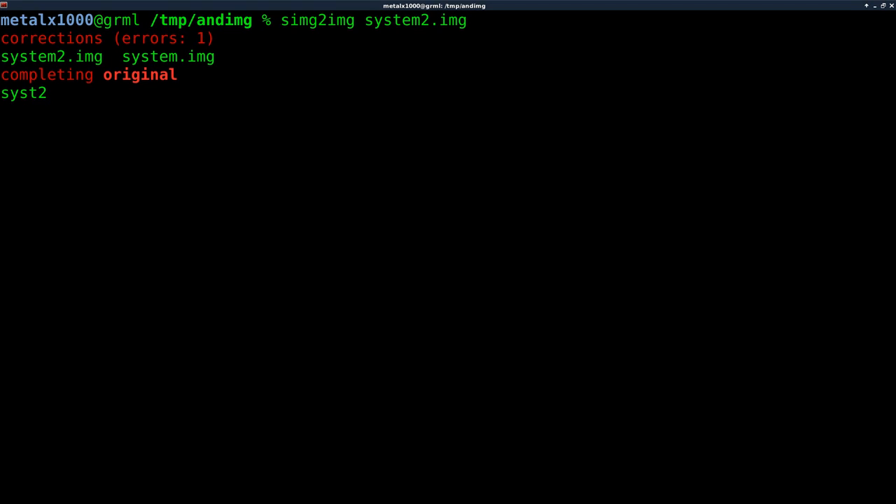
text(new.i)
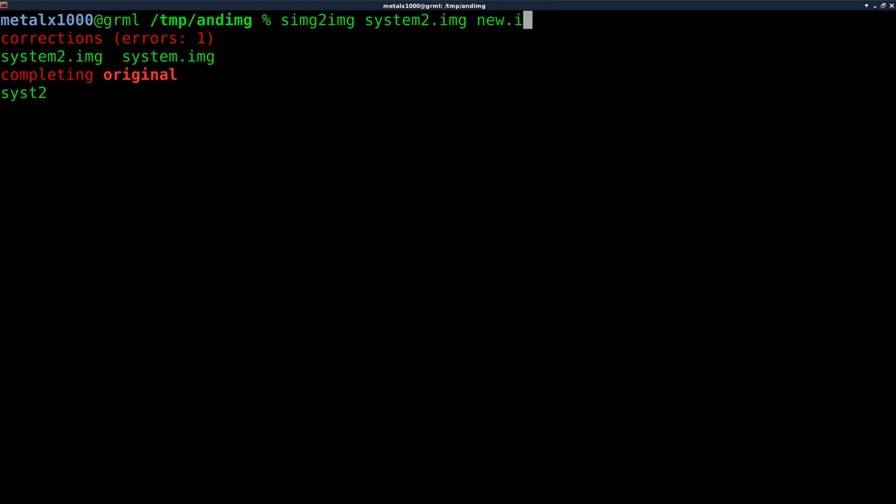
text(mg)
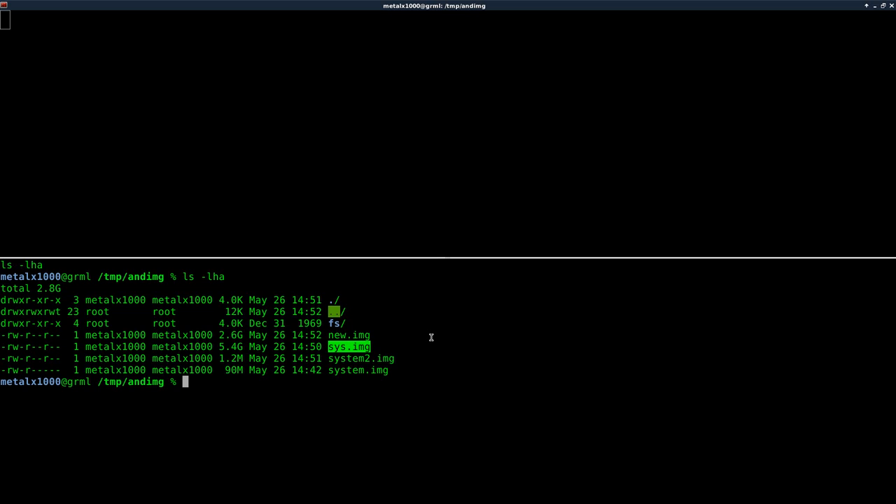
- Delete the old sys.img and list the directory to check new.img's size
text(rm sys.img)
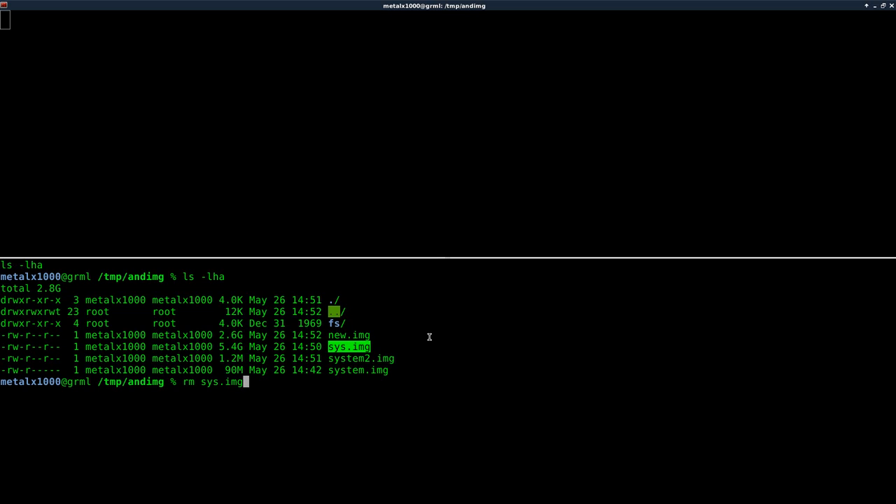
key(Return)
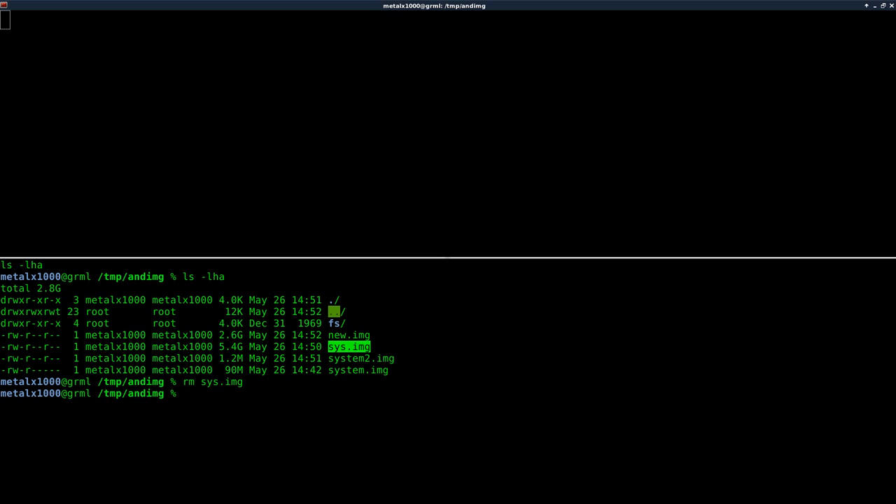
text(ls -lha)
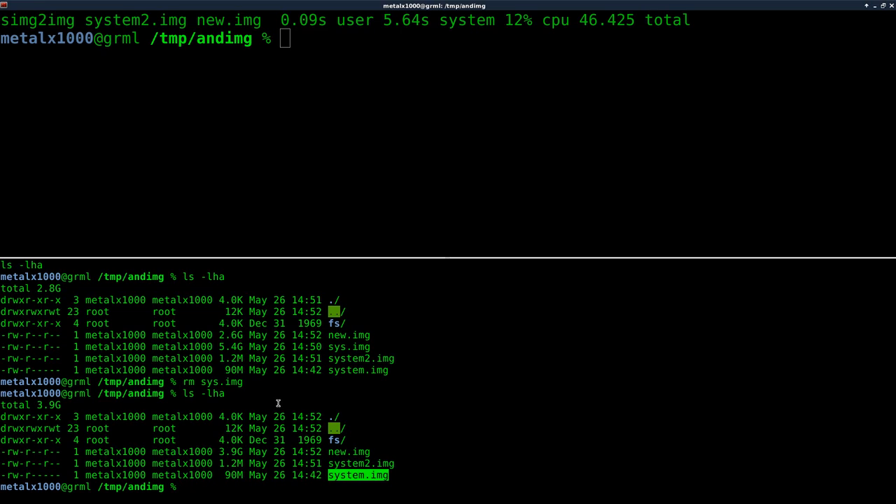
mouse_move(332, 184)
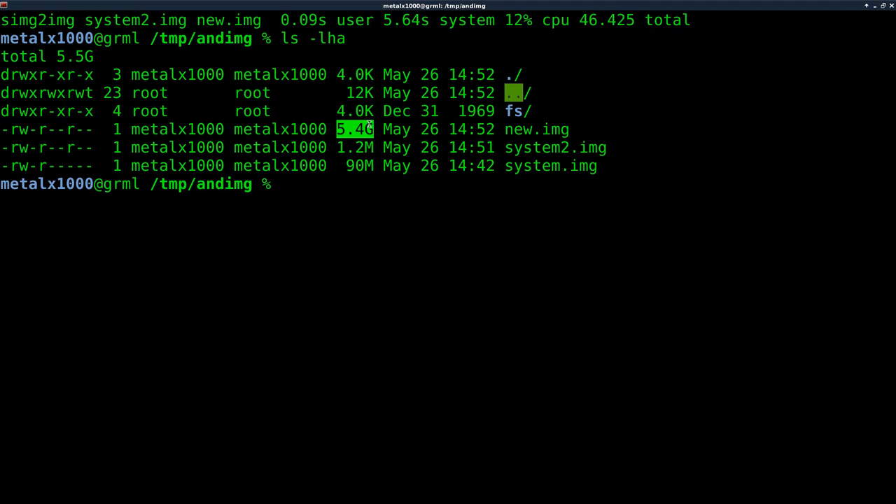
- Check with file that new.img is reported as an ext4 filesystem
text(sudo mount)
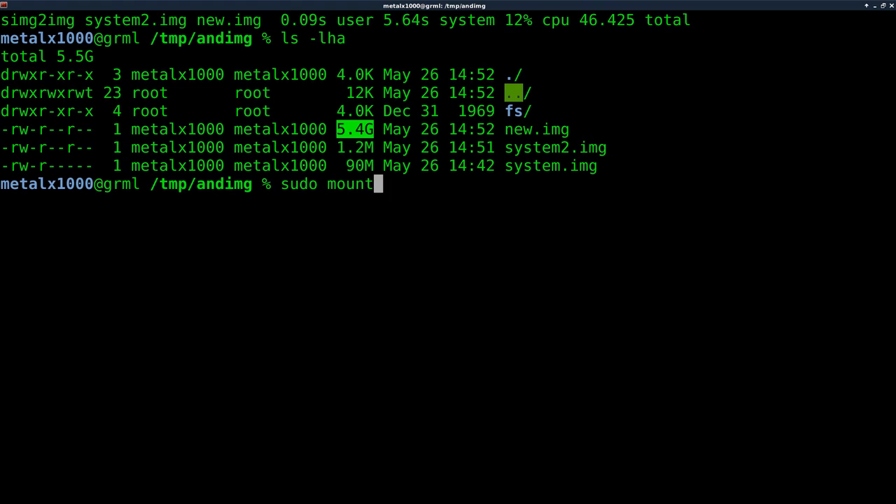
text(file)
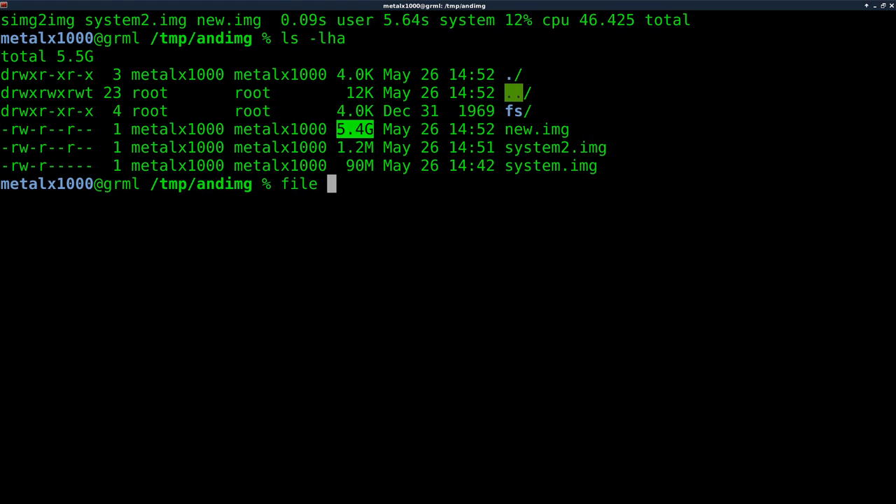
text(new.img)
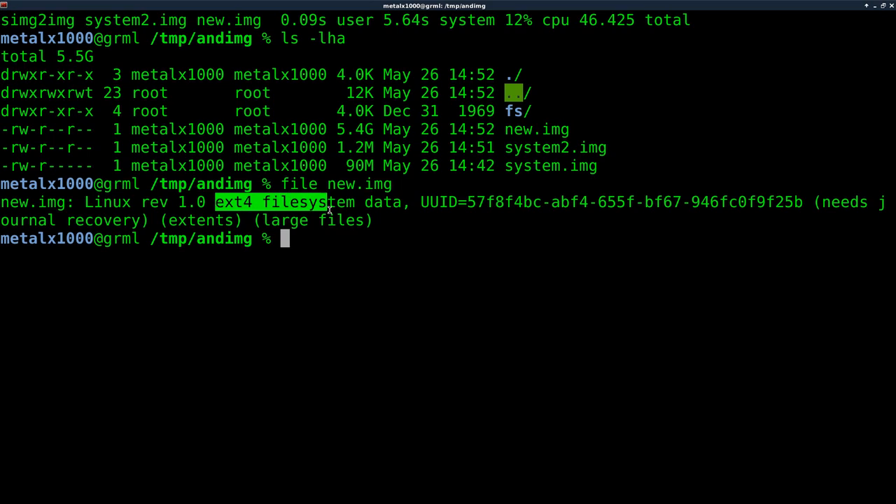
- Mount new.img on fs with sudo and change into it to inspect the app folder
text(sudo)
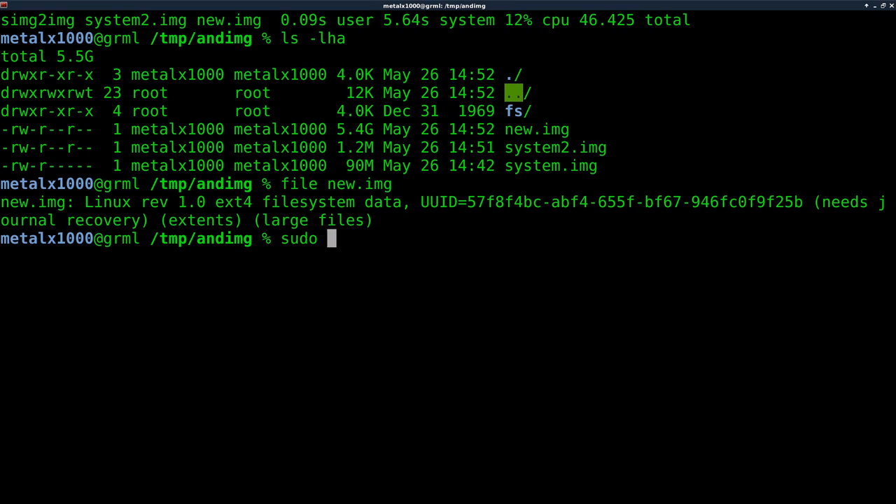
text(mount new.img fs)
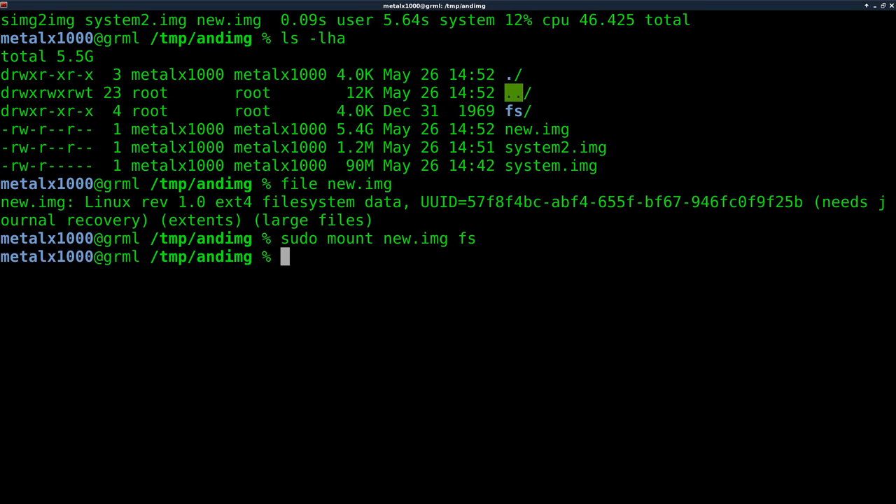
text(cd  fs)
text(cd app)
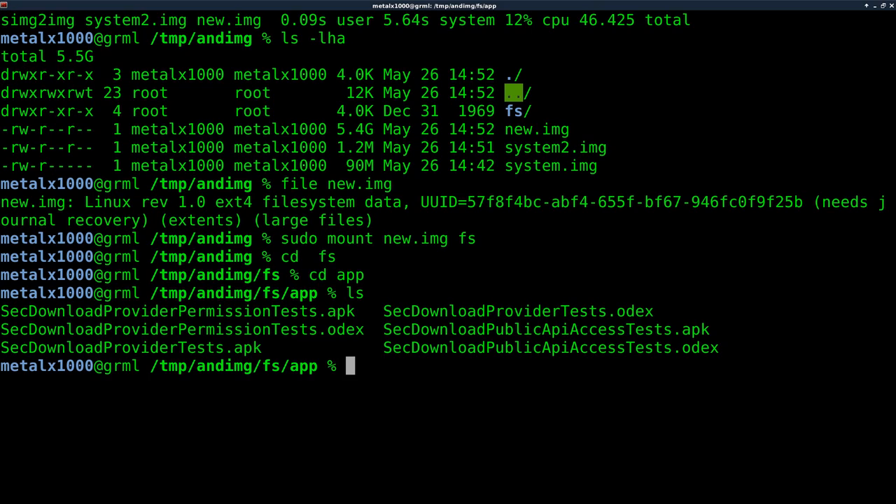
double_click(550, 165)
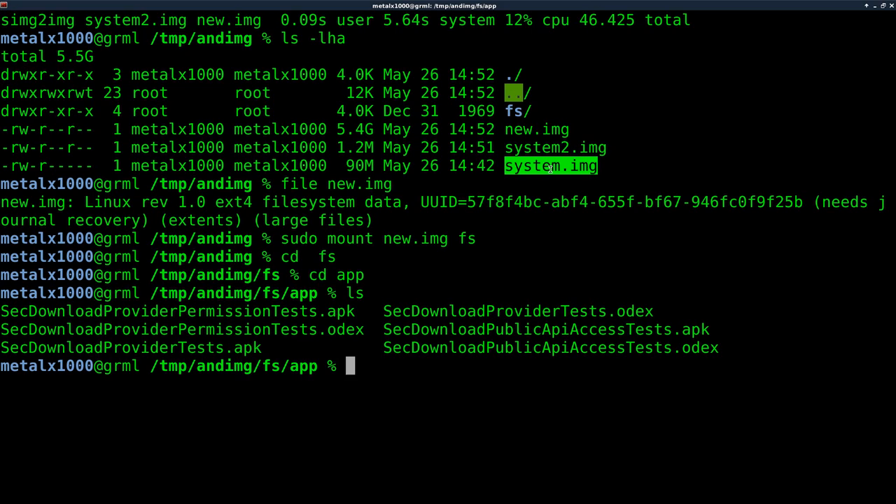
mouse_move(561, 280)
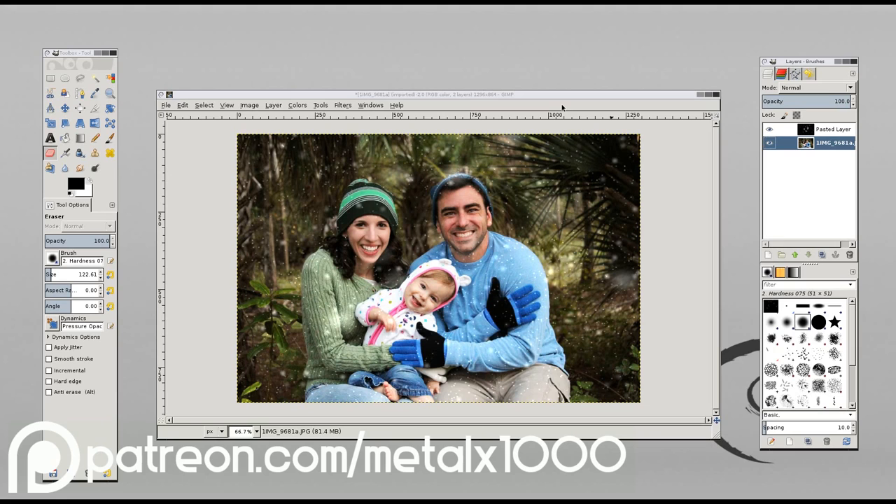
mouse_move(590, 287)
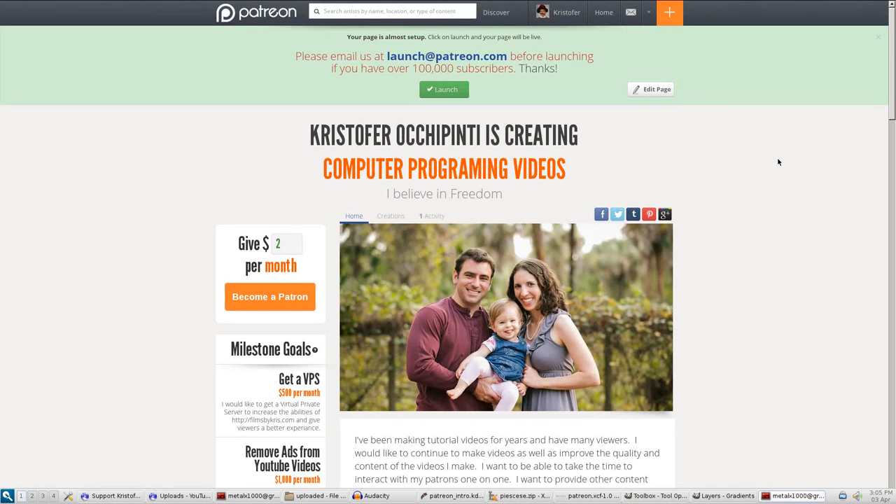
- Scroll the Patreon page down through the pledge tiers to the $50 DVD reward
scroll(down, 3)
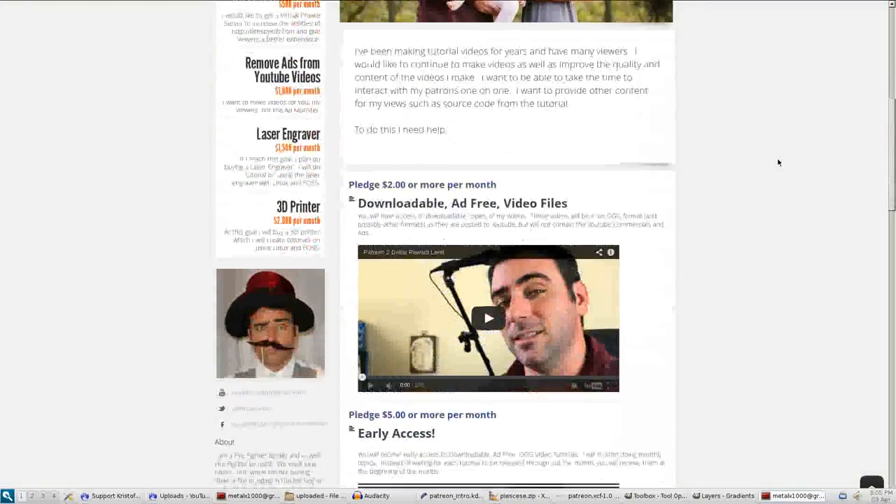
scroll(down, 3)
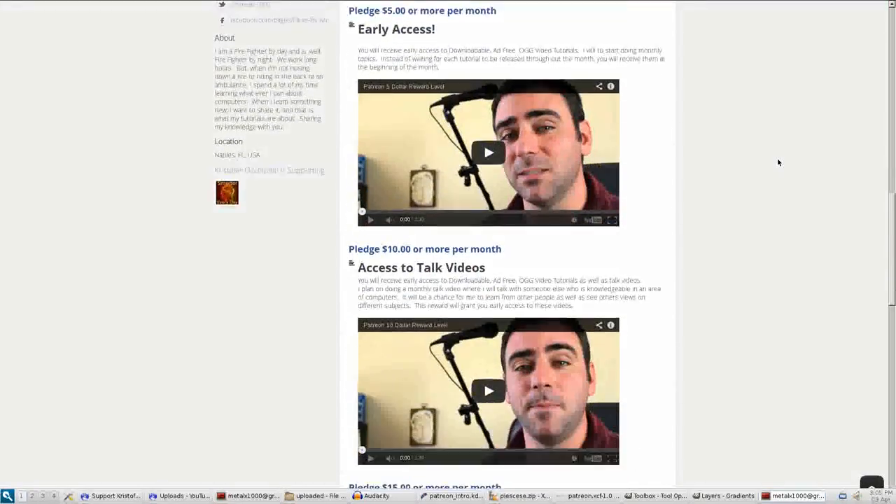
scroll(down, 3)
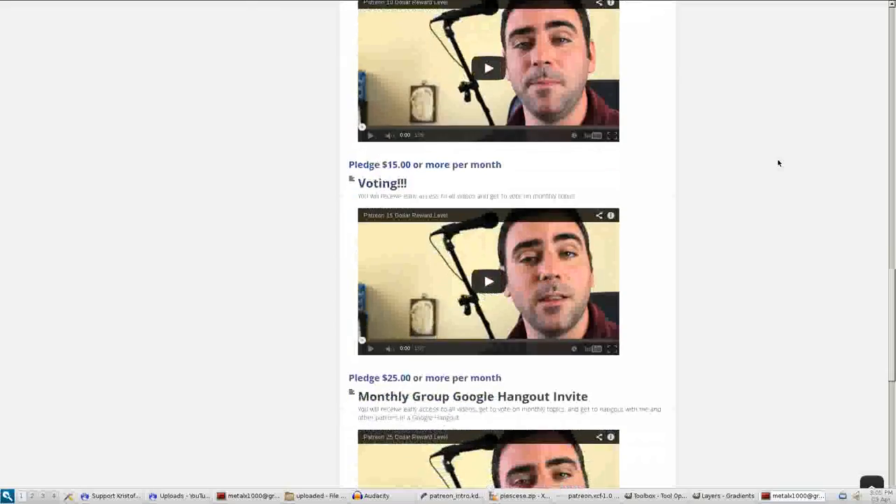
scroll(down, 3)
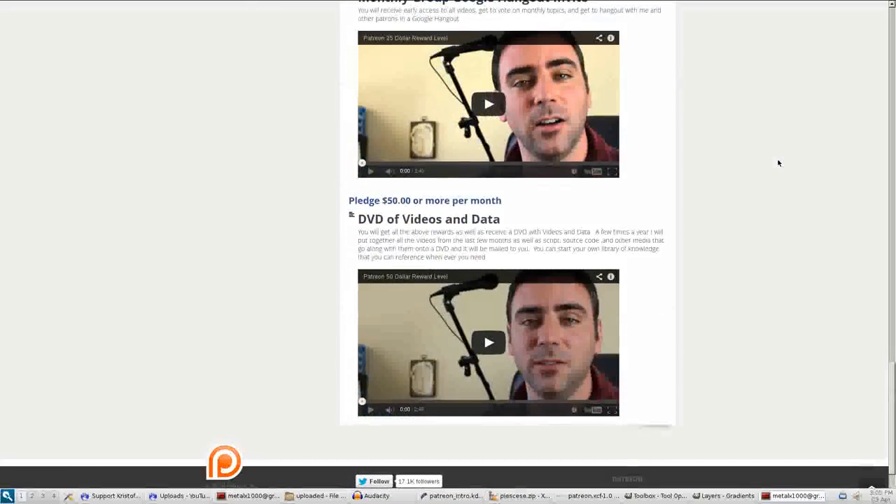